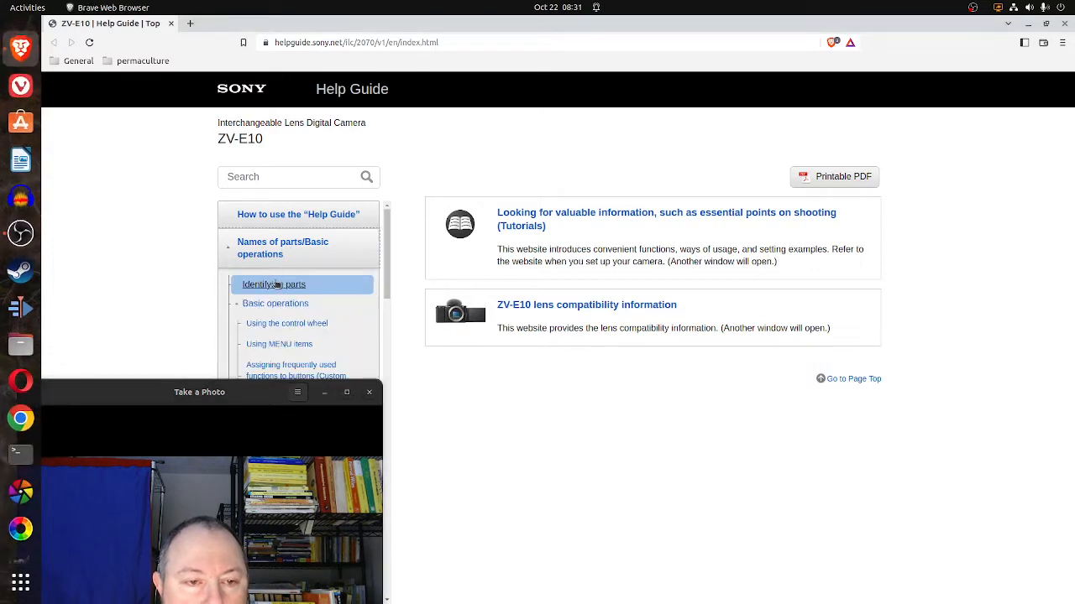
Open the ZV-E10 'Identifying parts' page from the Names of parts/Basic operations sidebar section.
click(272, 284)
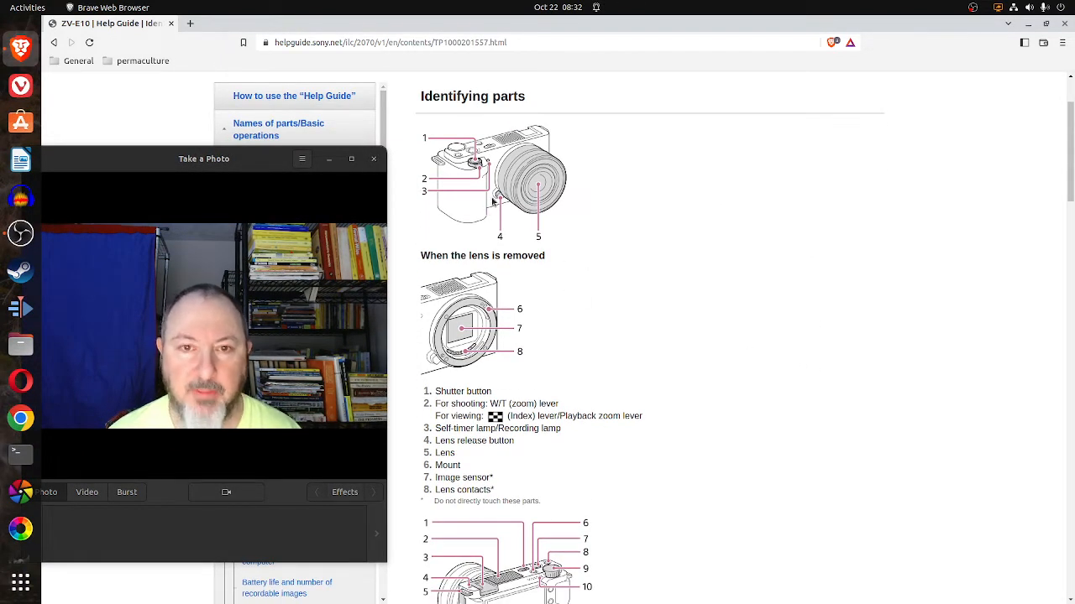
mouse_move(553, 215)
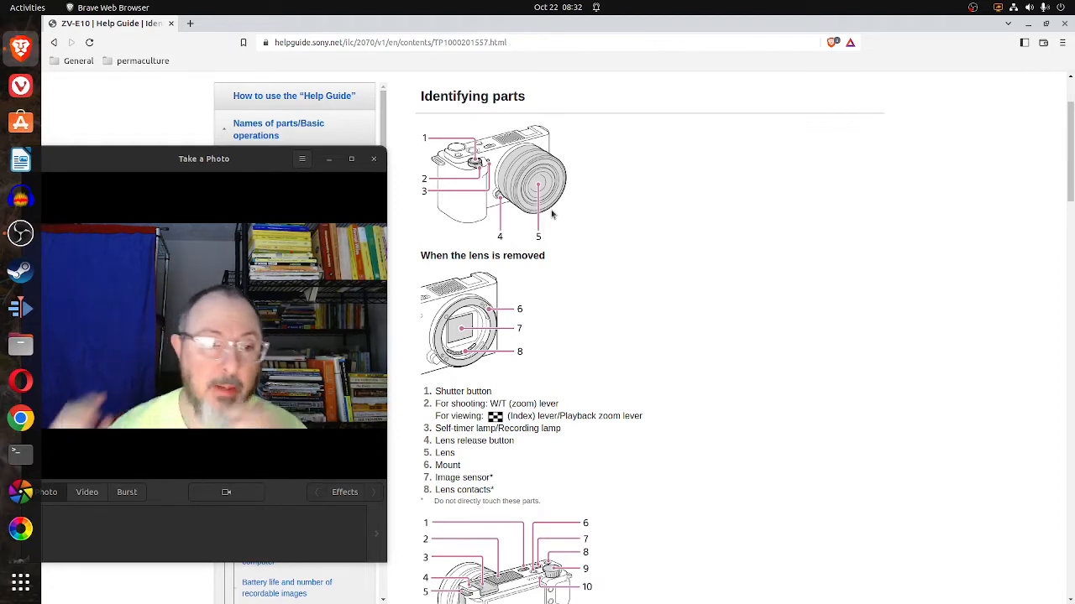
mouse_move(642, 249)
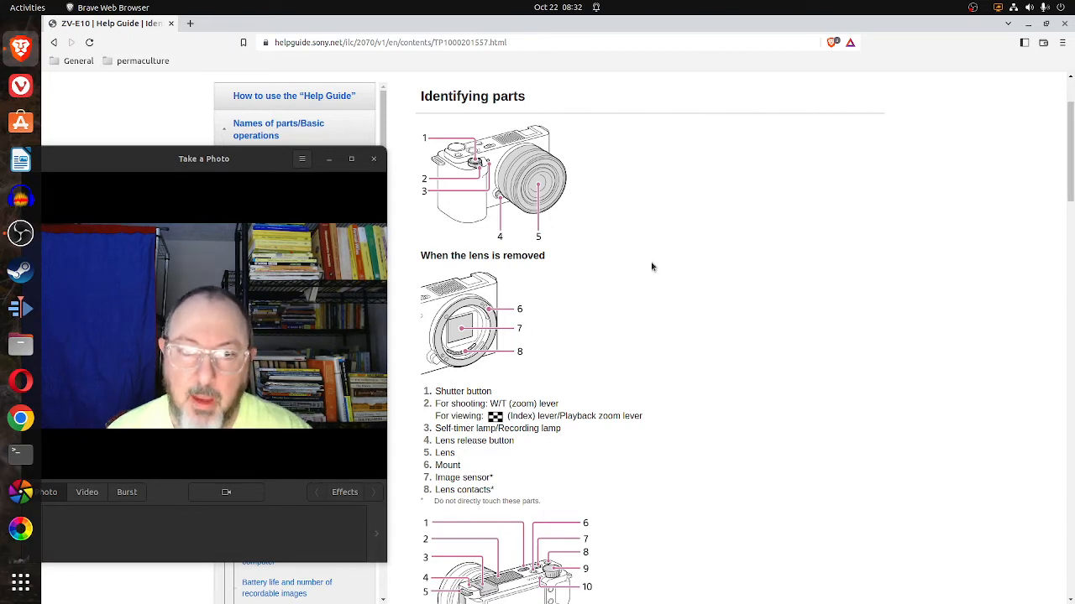
mouse_move(658, 269)
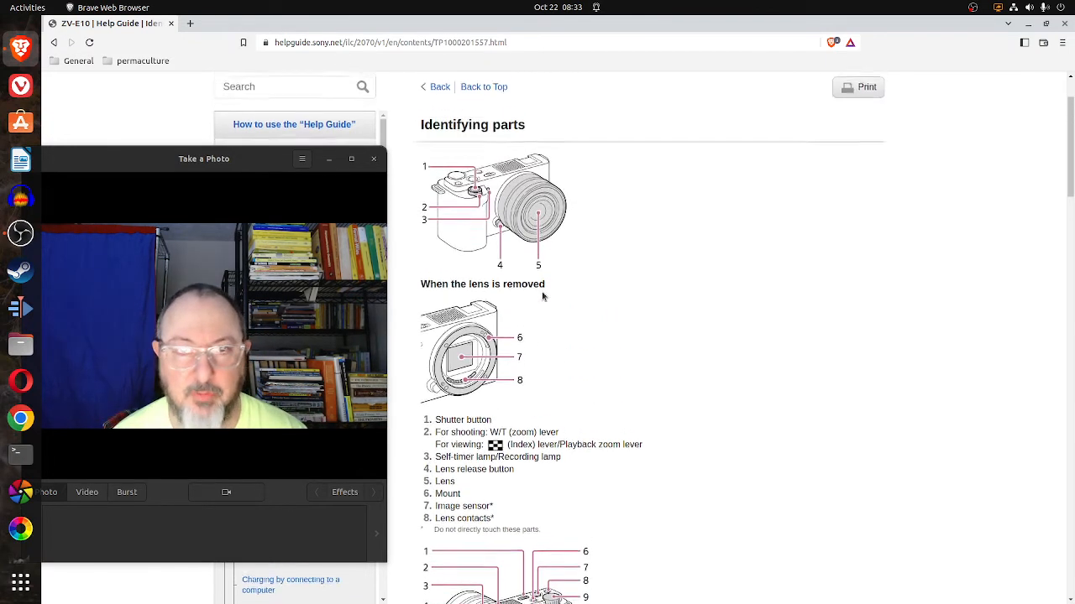
scroll(down, 3)
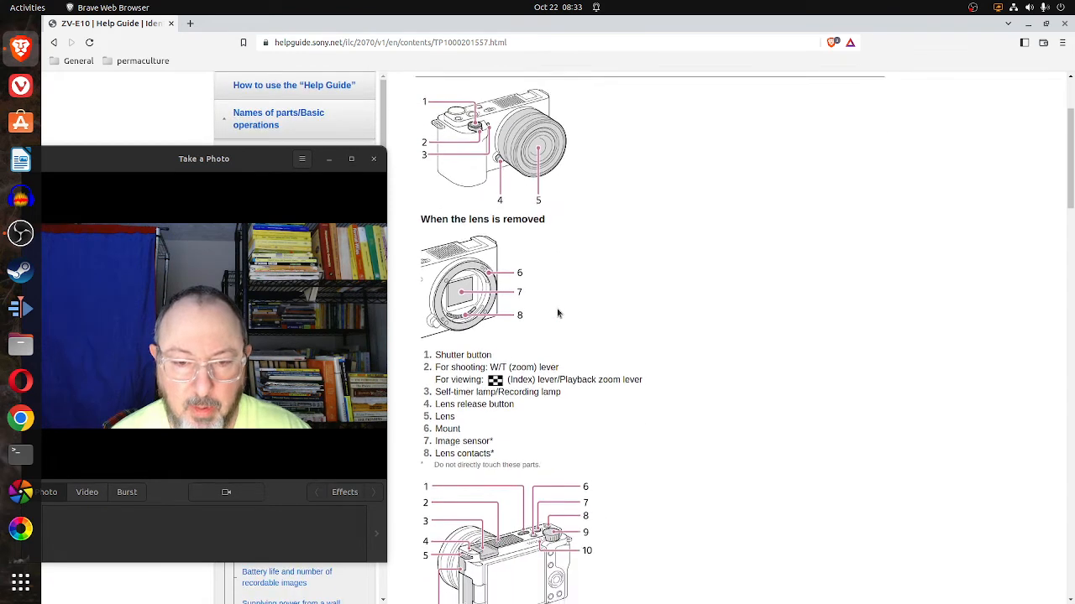
scroll(down, 3)
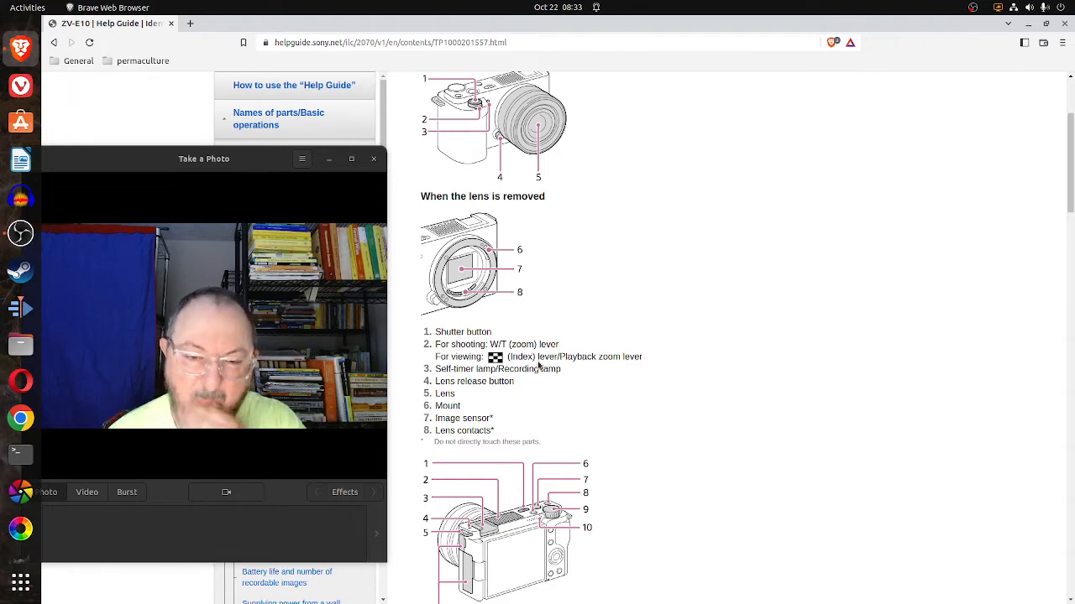
scroll(down, 3)
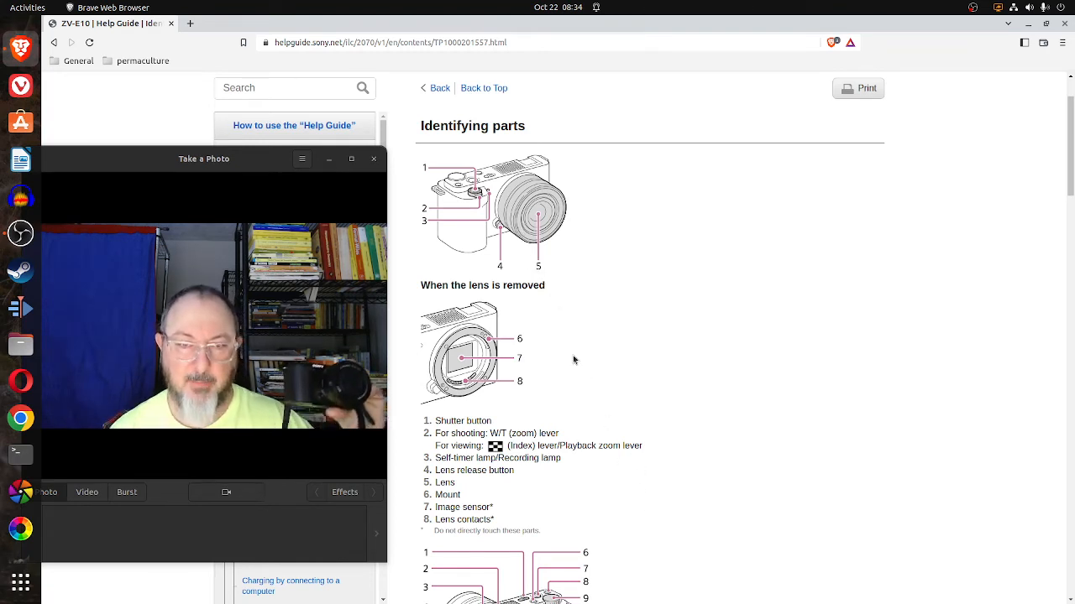
mouse_move(544, 252)
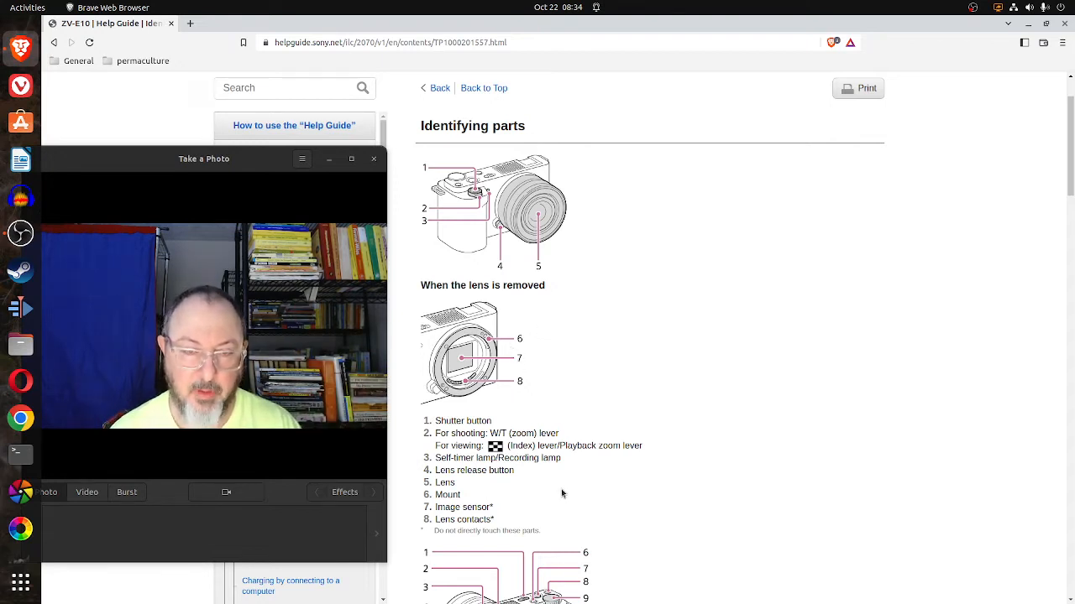
Scroll down to the top-and-rear diagram whose parts list begins with the ON/OFF (Power) switch.
scroll(down, 3)
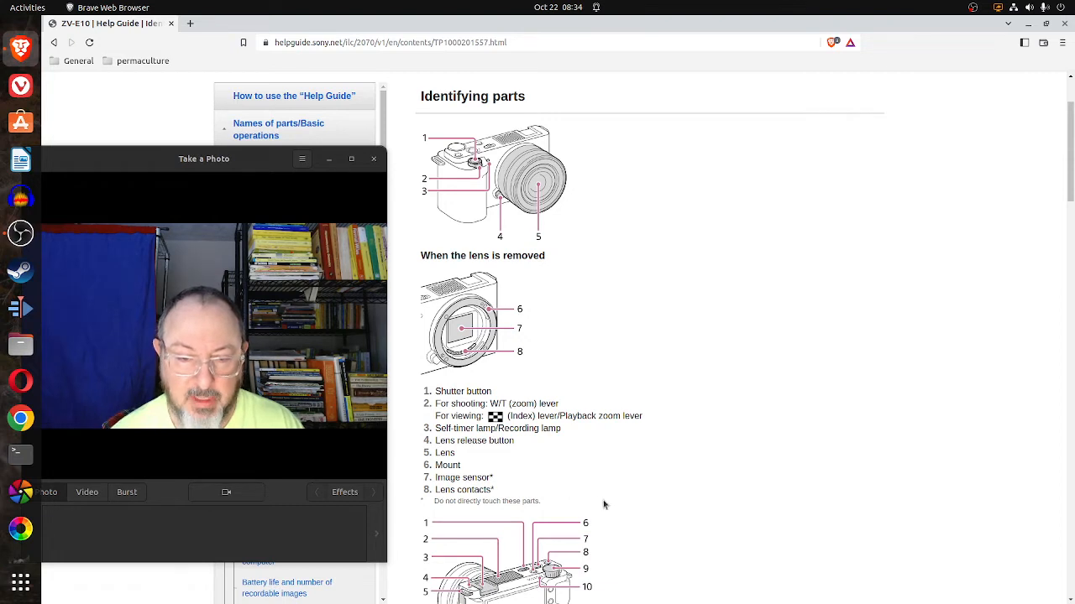
mouse_move(760, 534)
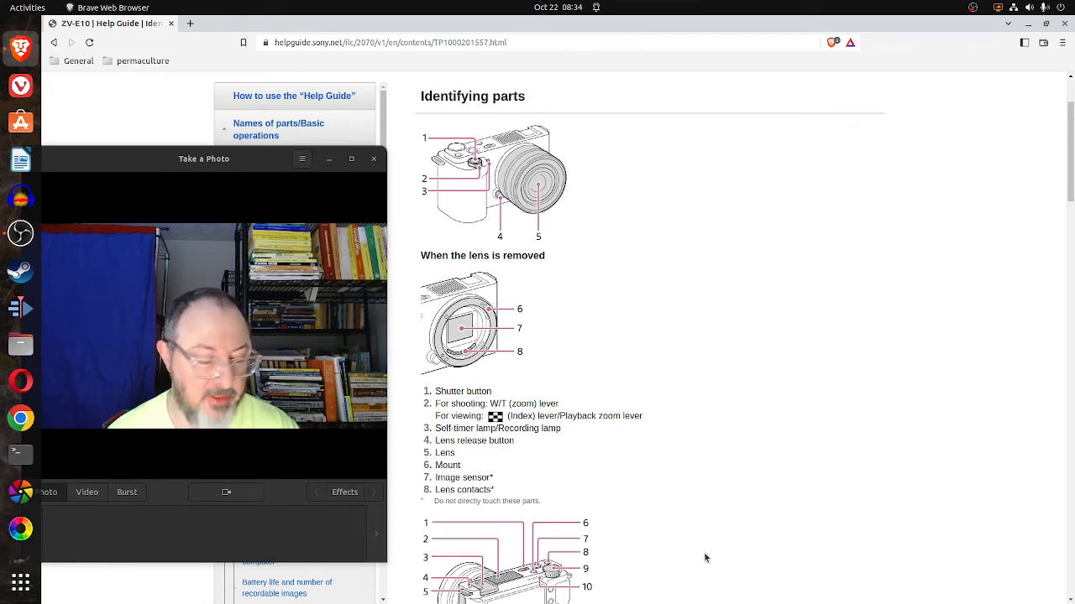
mouse_move(665, 475)
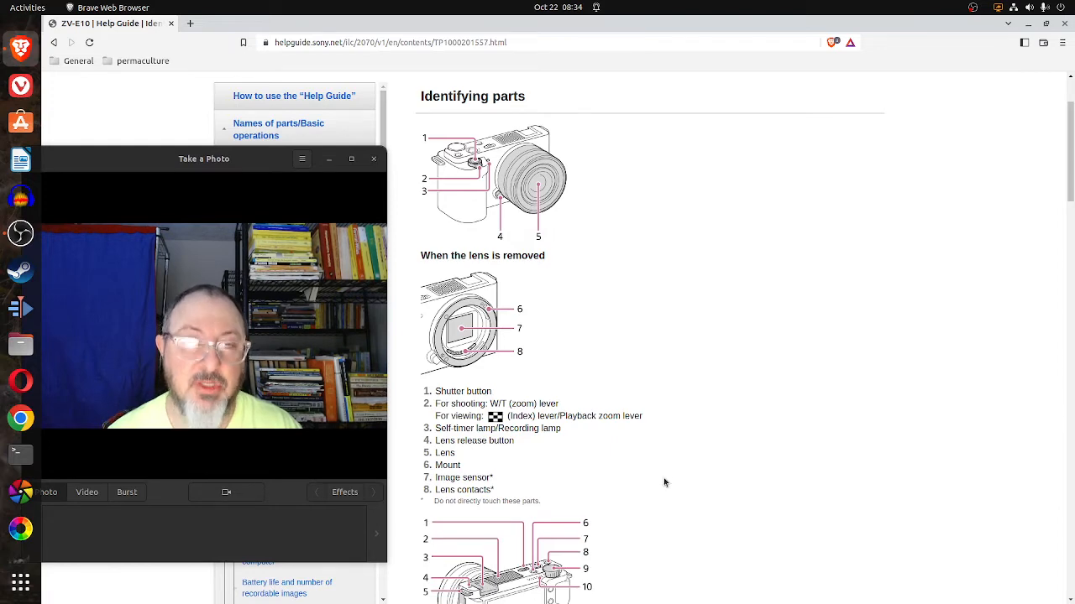
scroll(down, 3)
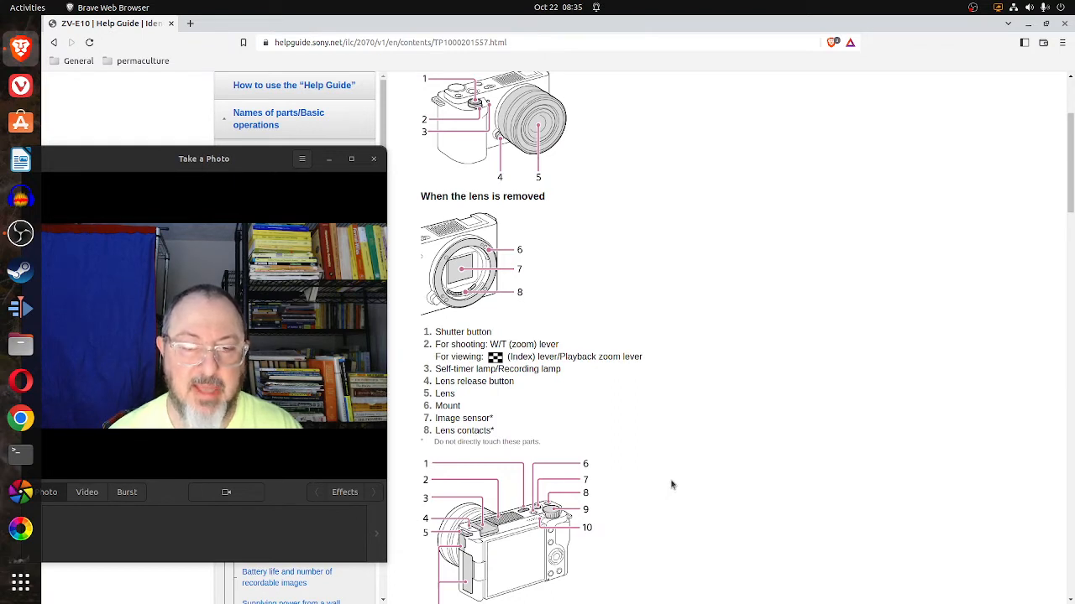
mouse_move(691, 490)
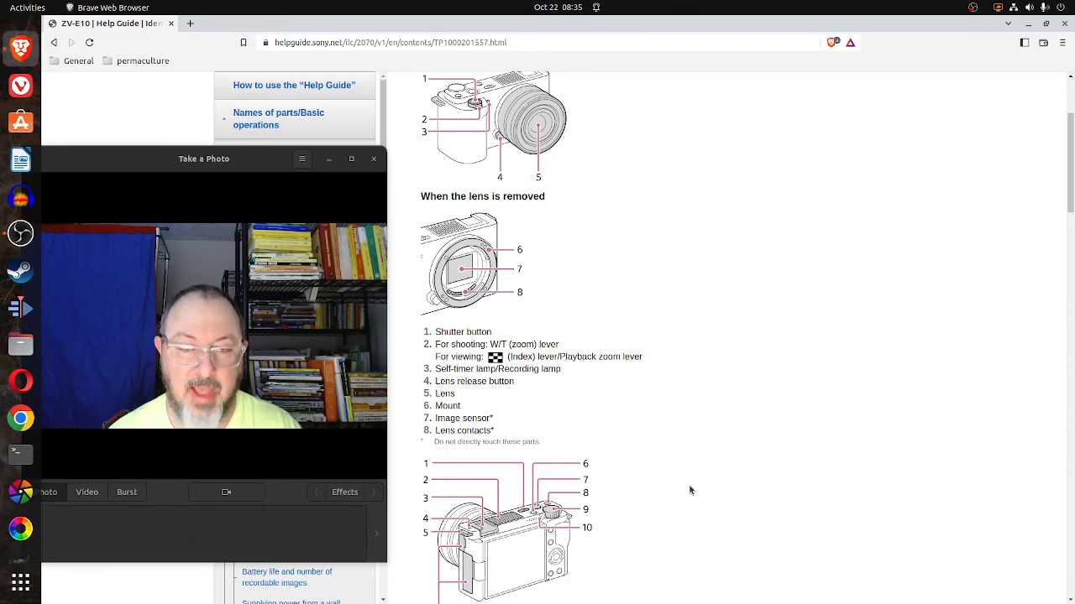
scroll(down, 3)
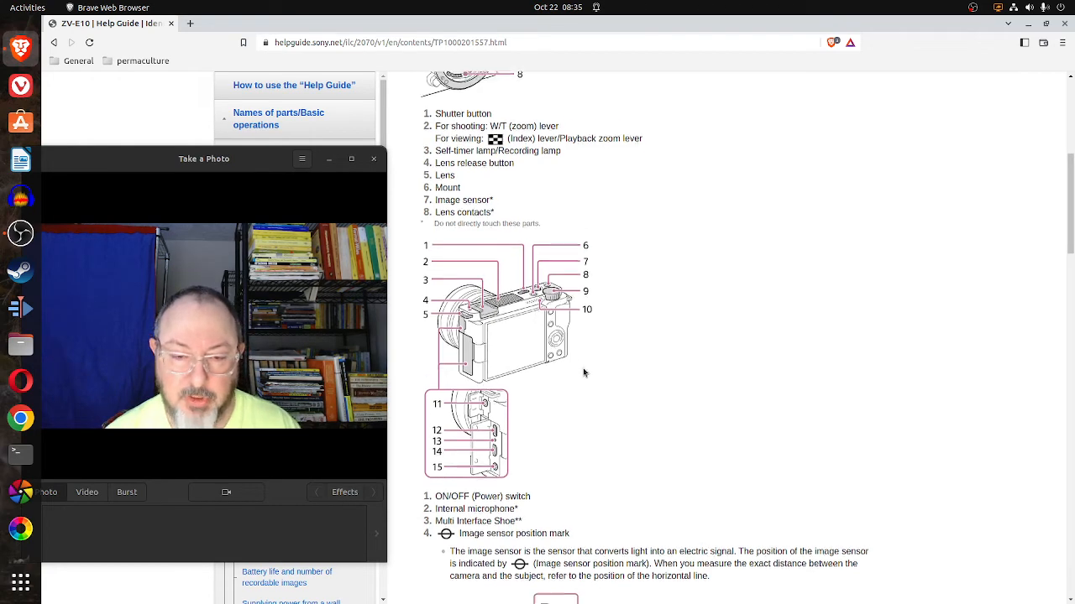
Scroll down to the image sensor position mark note beneath the top-and-rear parts list.
scroll(down, 3)
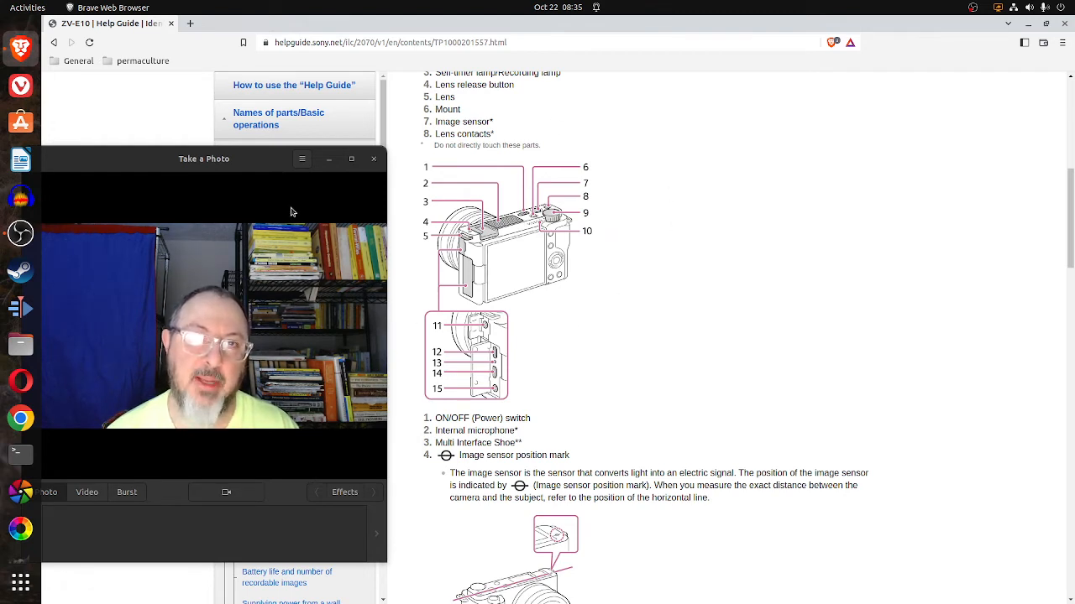
mouse_move(221, 278)
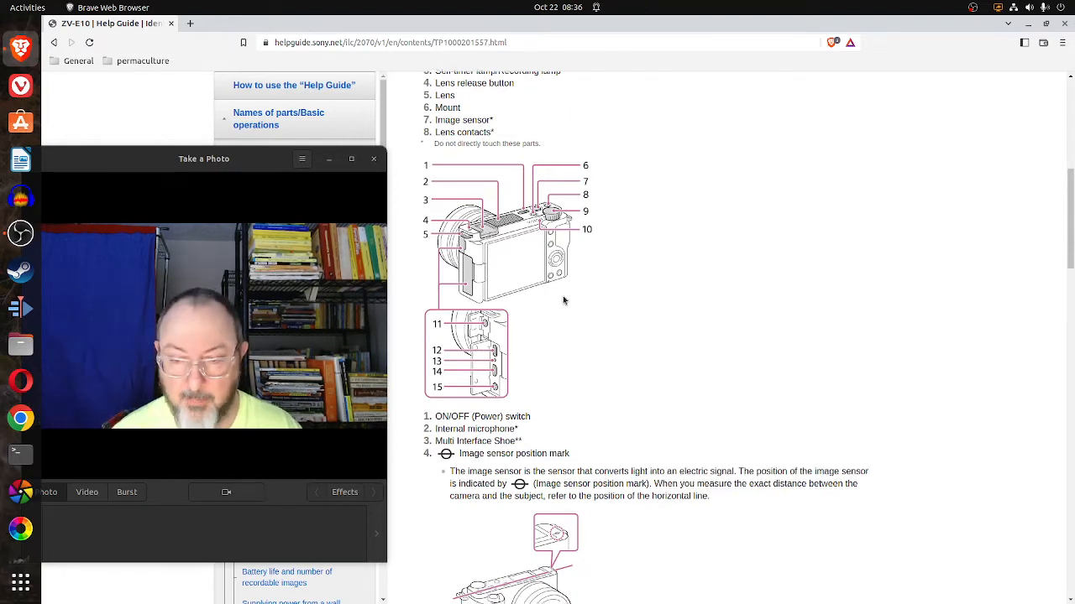
Scroll past the shoulder strap hooks and parts 6–15 down to the rear-view diagram and its list.
scroll(down, 3)
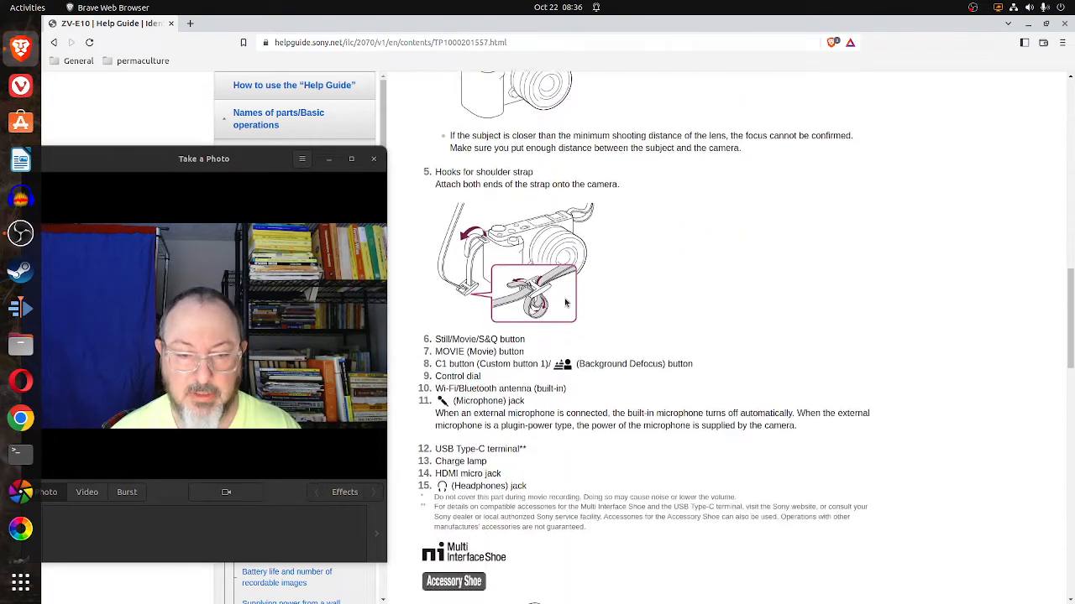
scroll(down, 3)
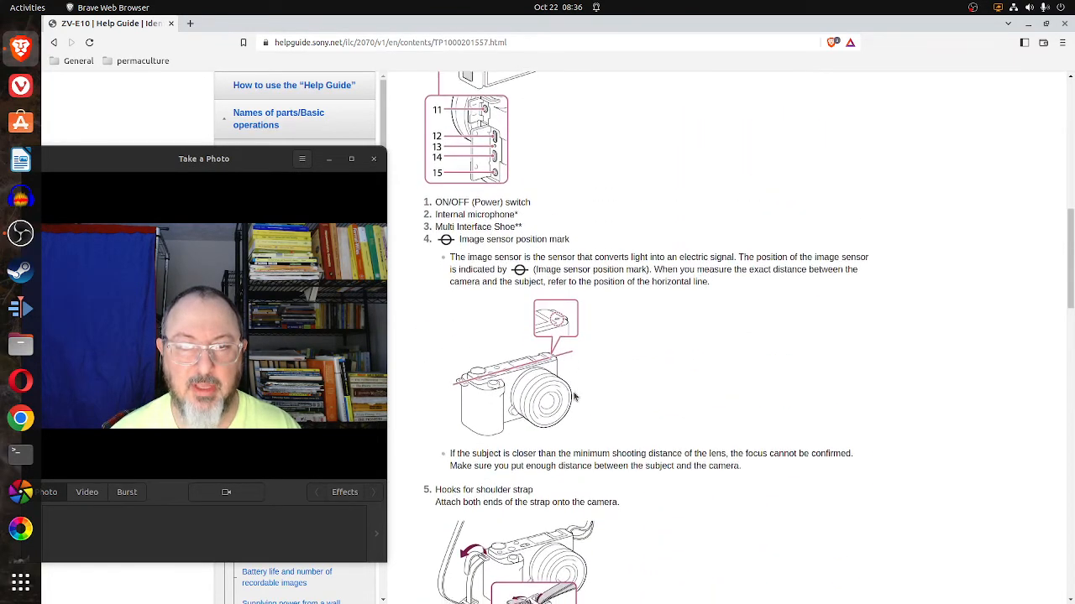
scroll(down, 3)
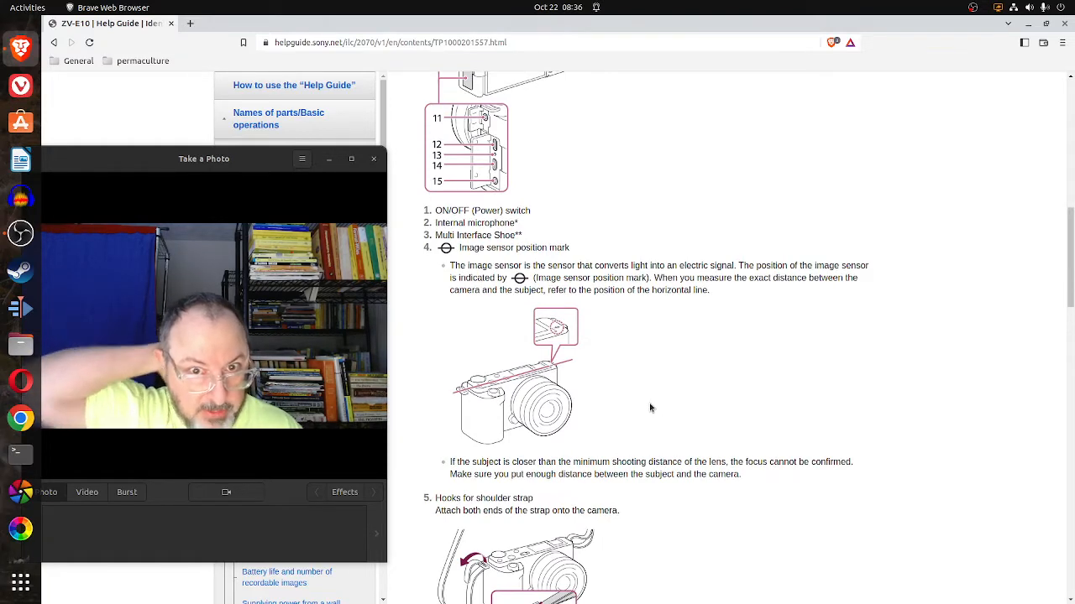
scroll(down, 3)
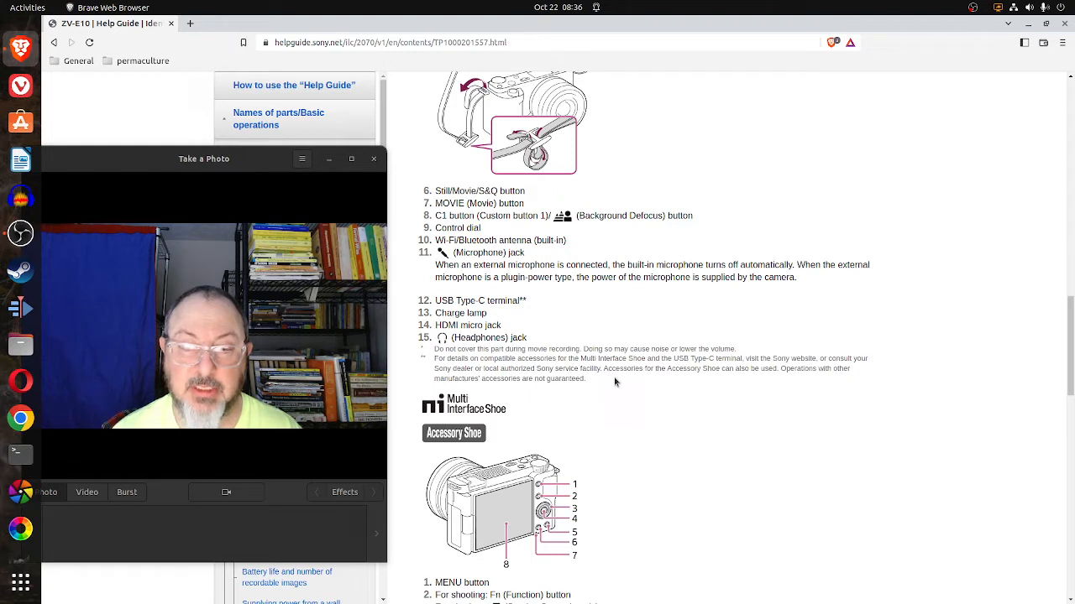
mouse_move(725, 383)
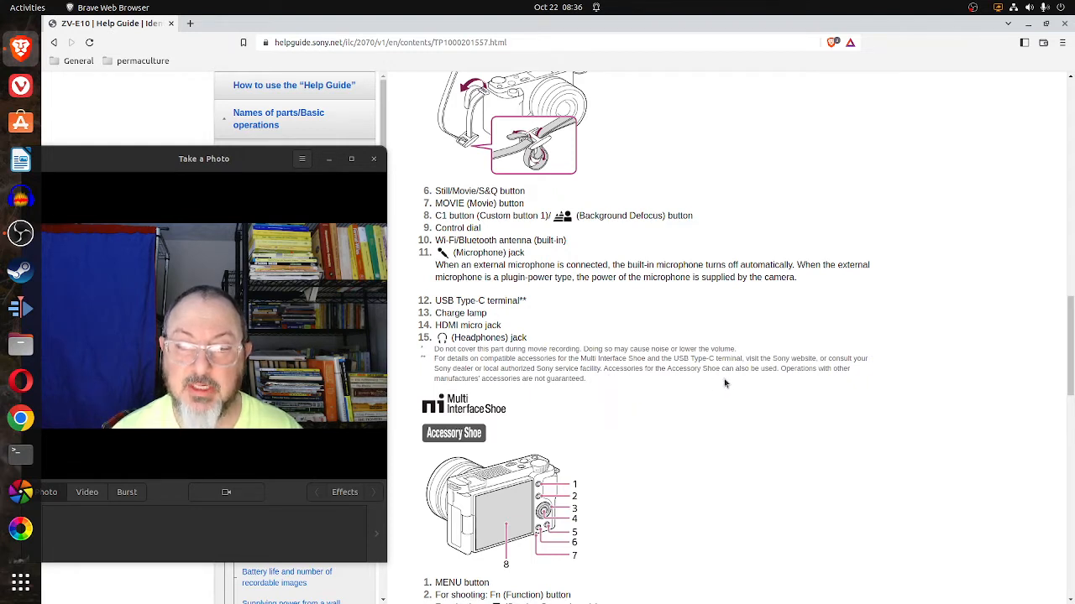
mouse_move(737, 385)
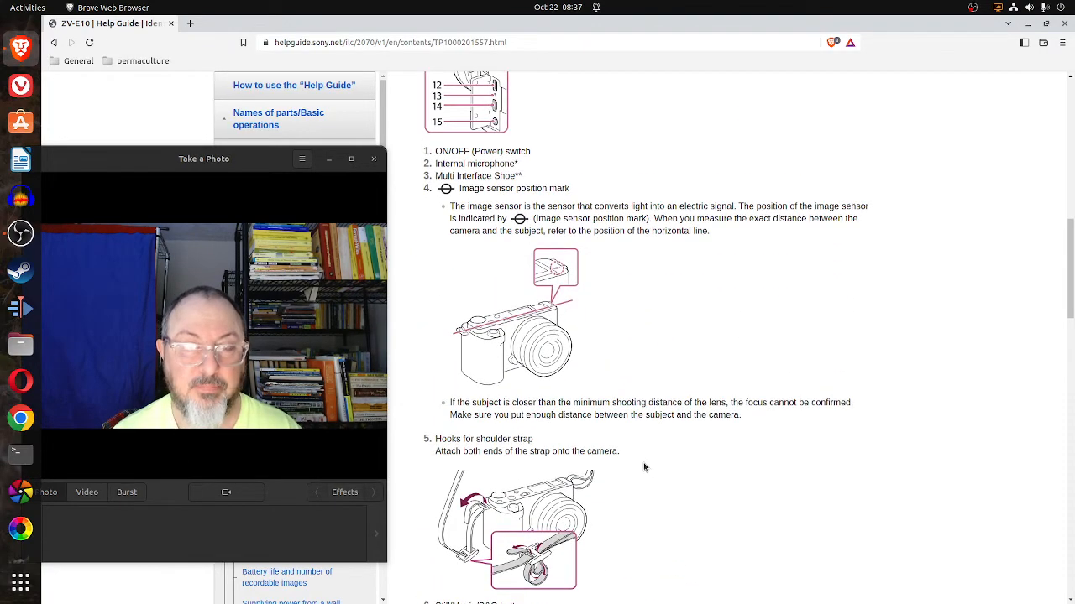
scroll(up, 3)
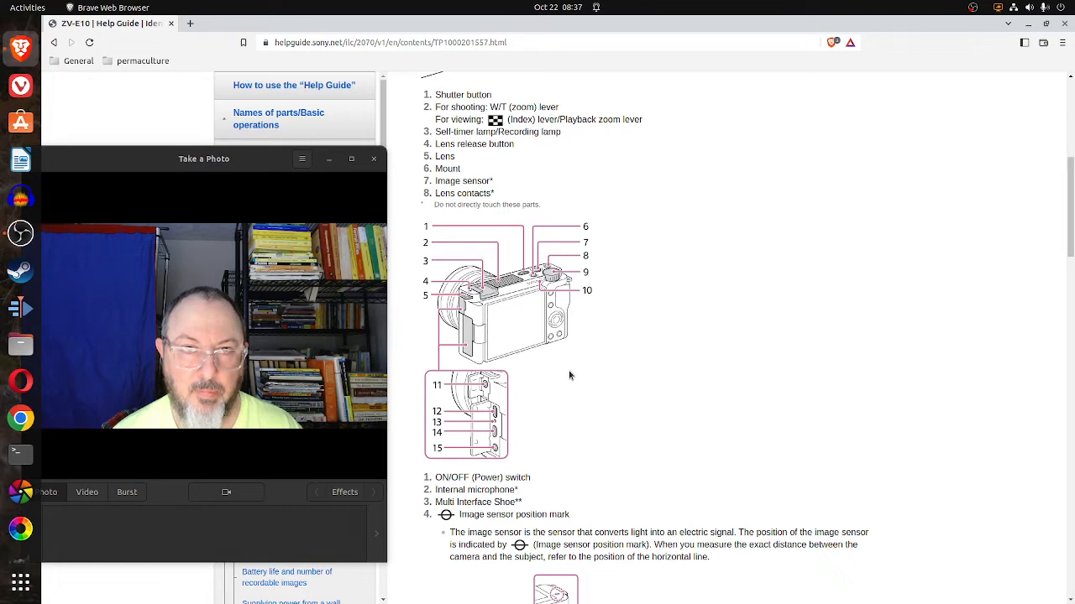
scroll(down, 3)
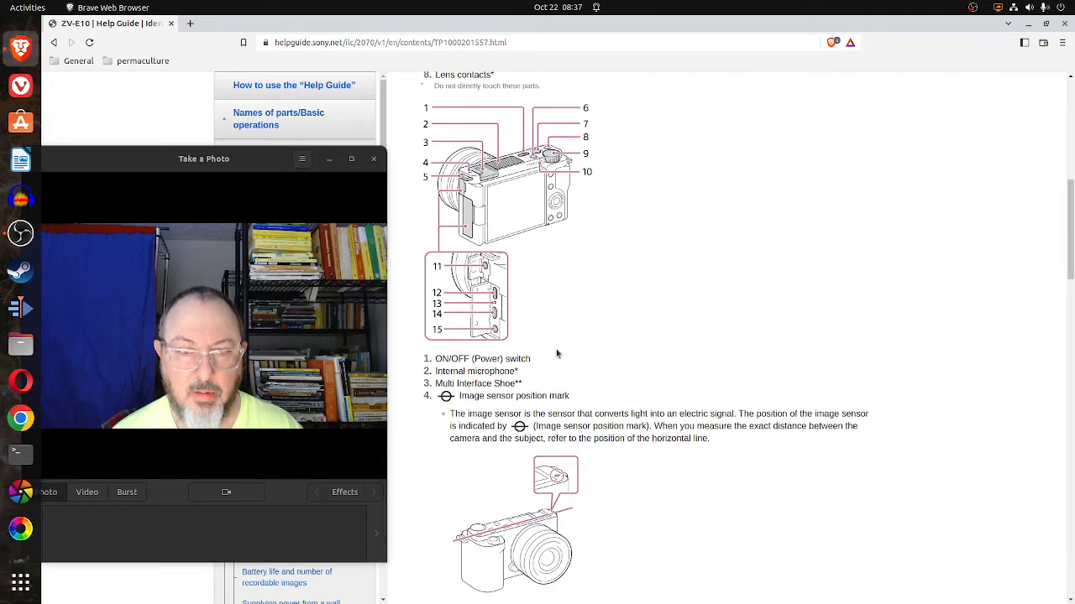
scroll(down, 3)
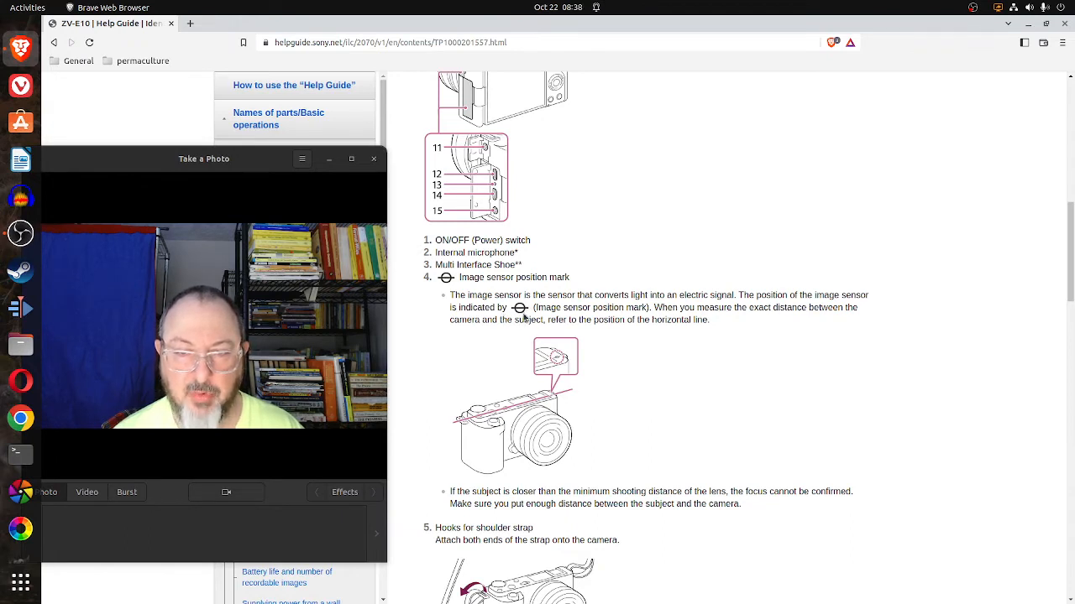
mouse_move(601, 319)
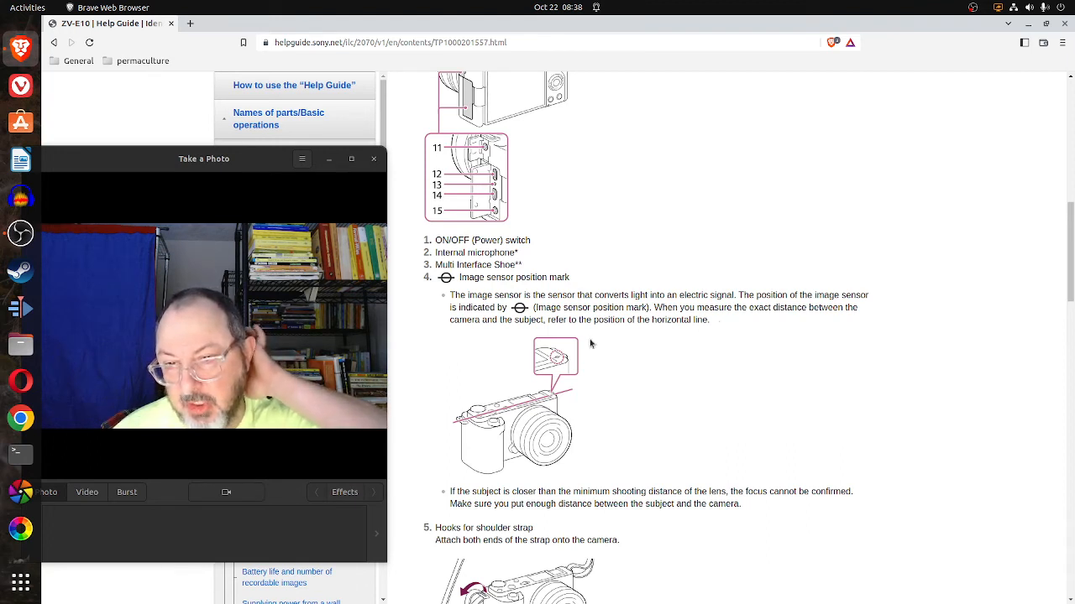
mouse_move(598, 343)
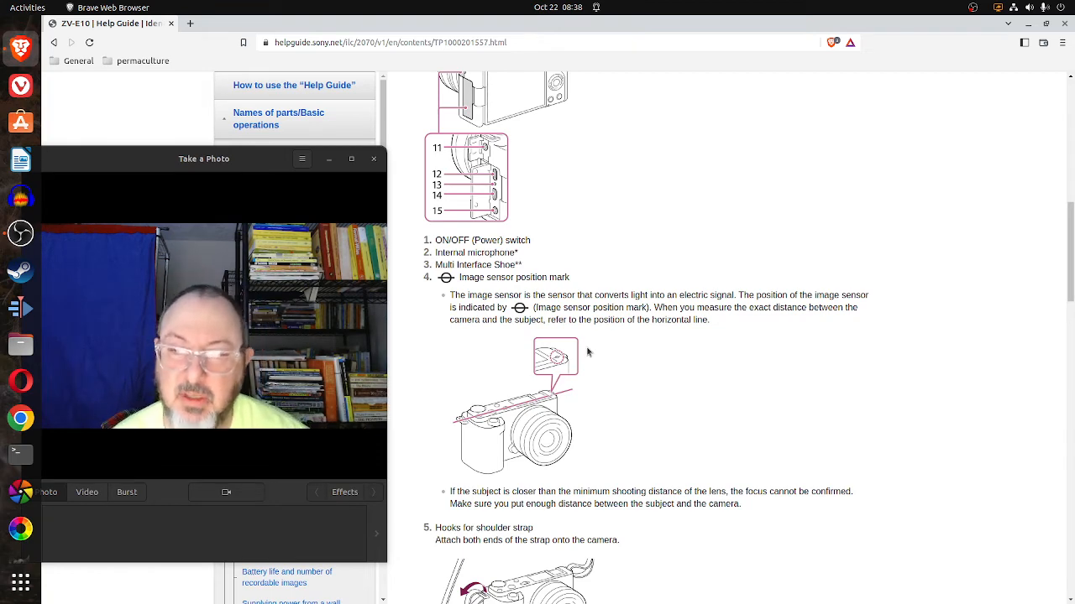
mouse_move(591, 400)
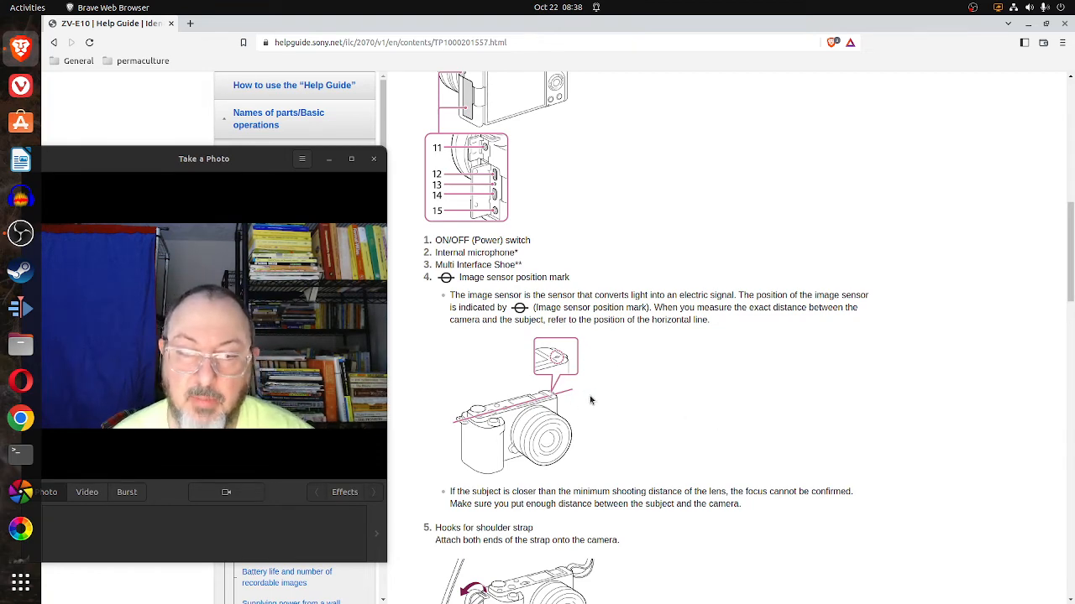
Scroll back to the top-and-rear diagram with parts 1–15 and the ON/OFF switch entry.
scroll(down, 3)
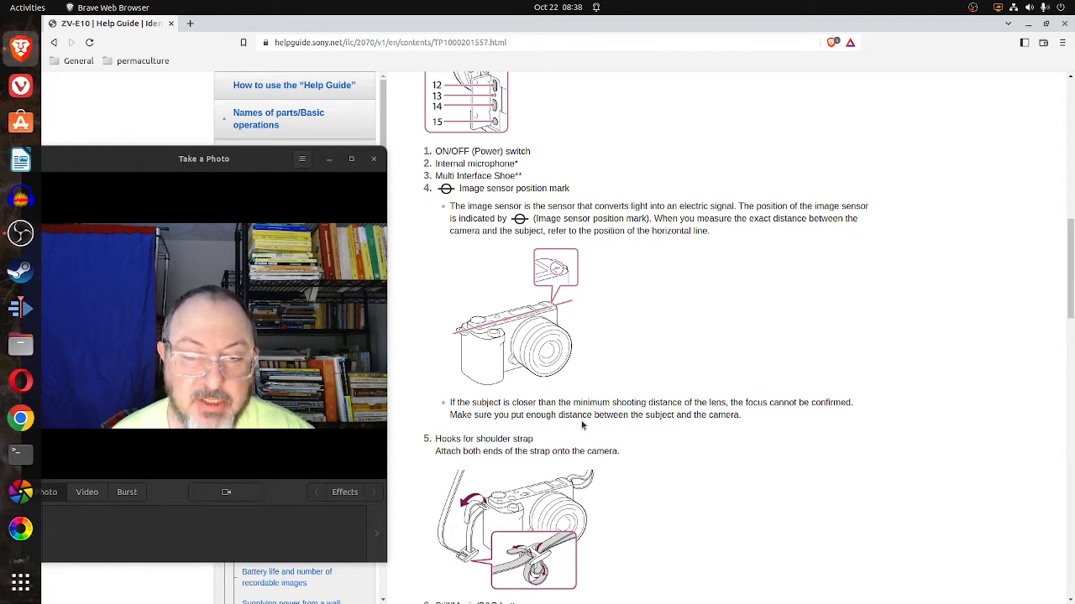
mouse_move(648, 428)
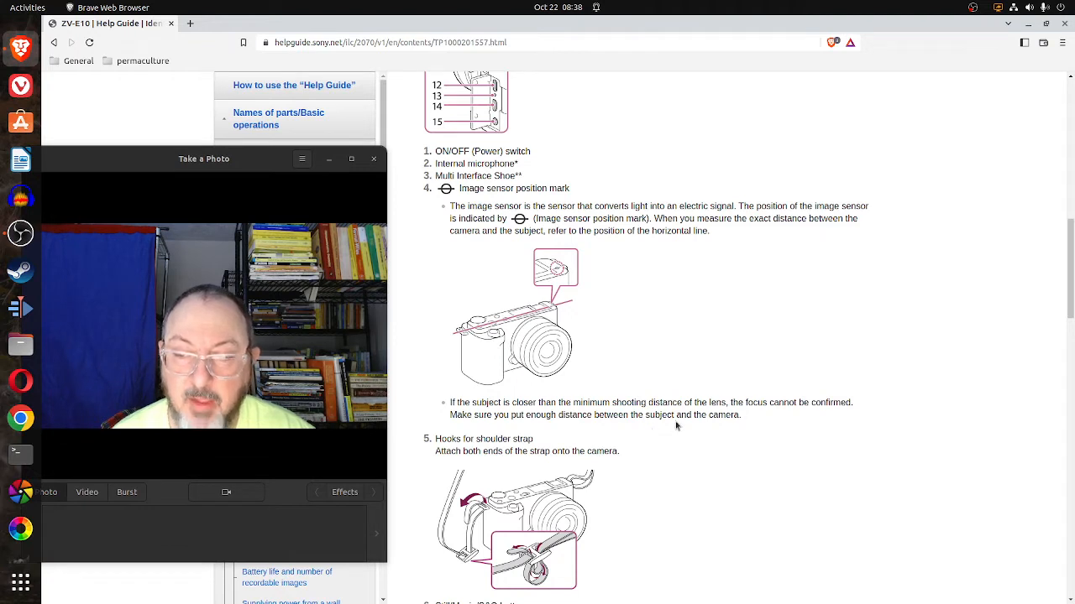
mouse_move(661, 430)
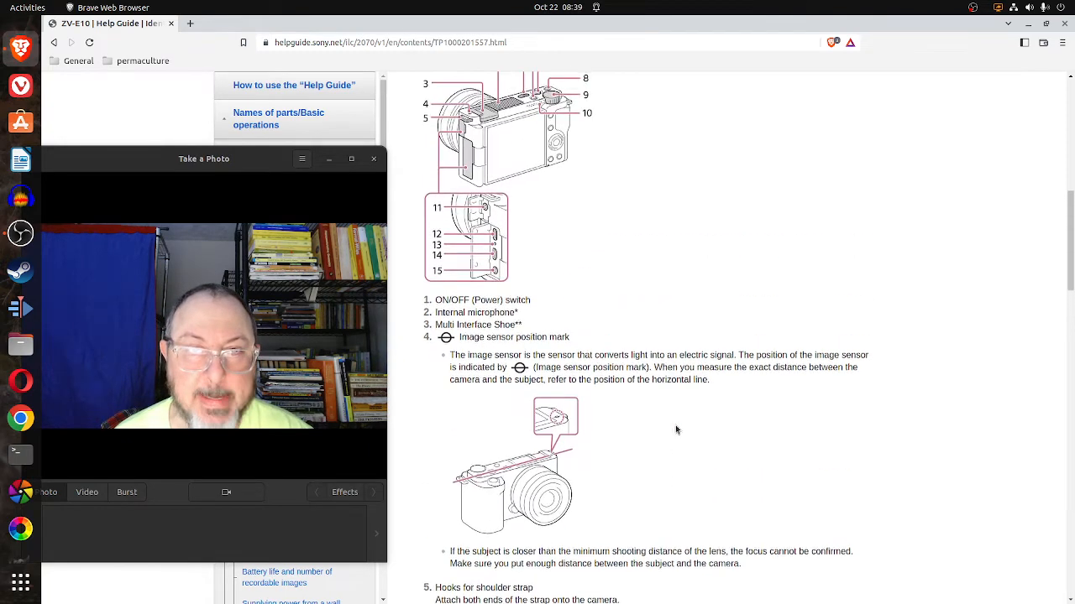
scroll(down, 3)
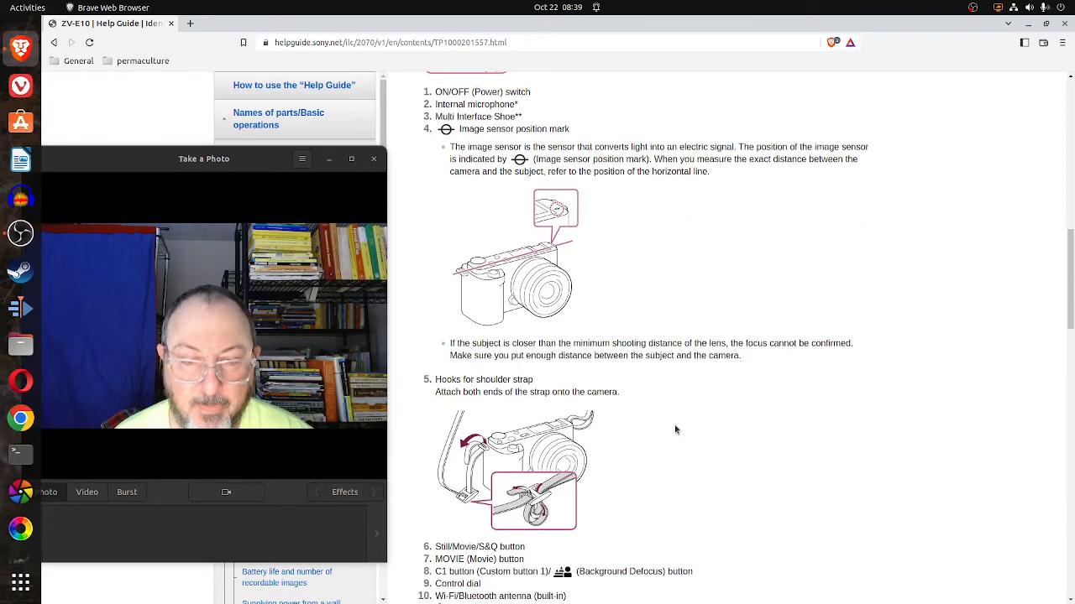
scroll(down, 3)
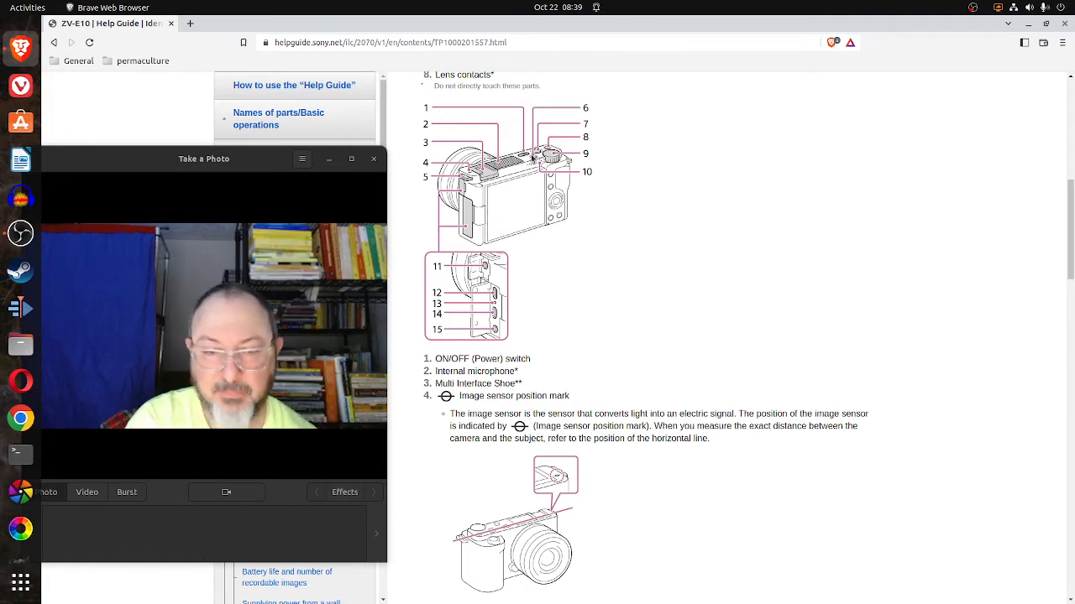
mouse_move(577, 179)
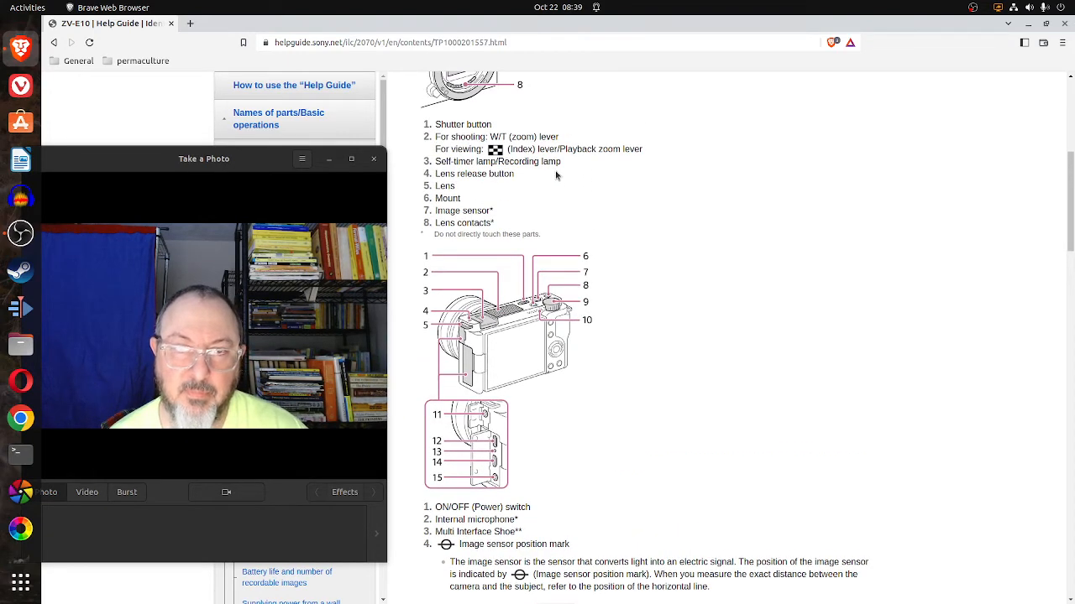
mouse_move(548, 241)
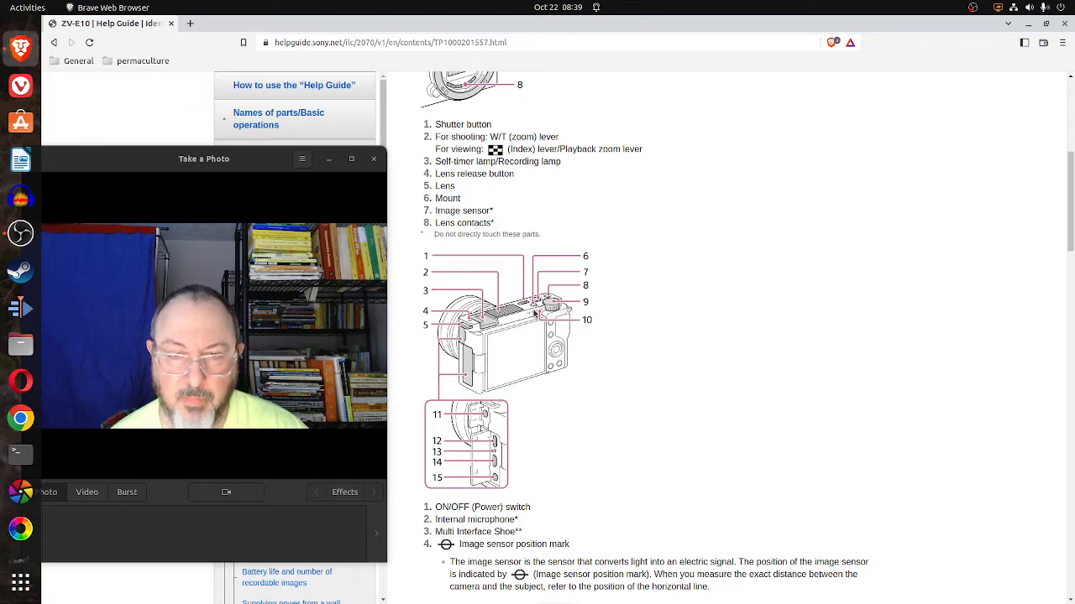
Scroll down to the shoulder strap hooks and parts 6–15, Still/Movie button through Headphones jack.
scroll(down, 3)
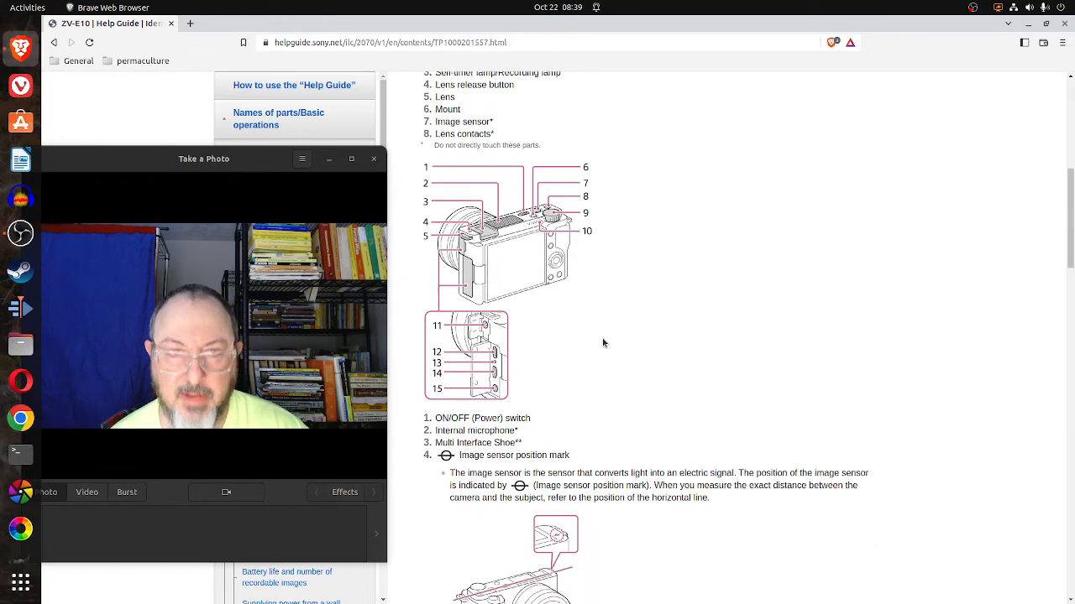
scroll(down, 3)
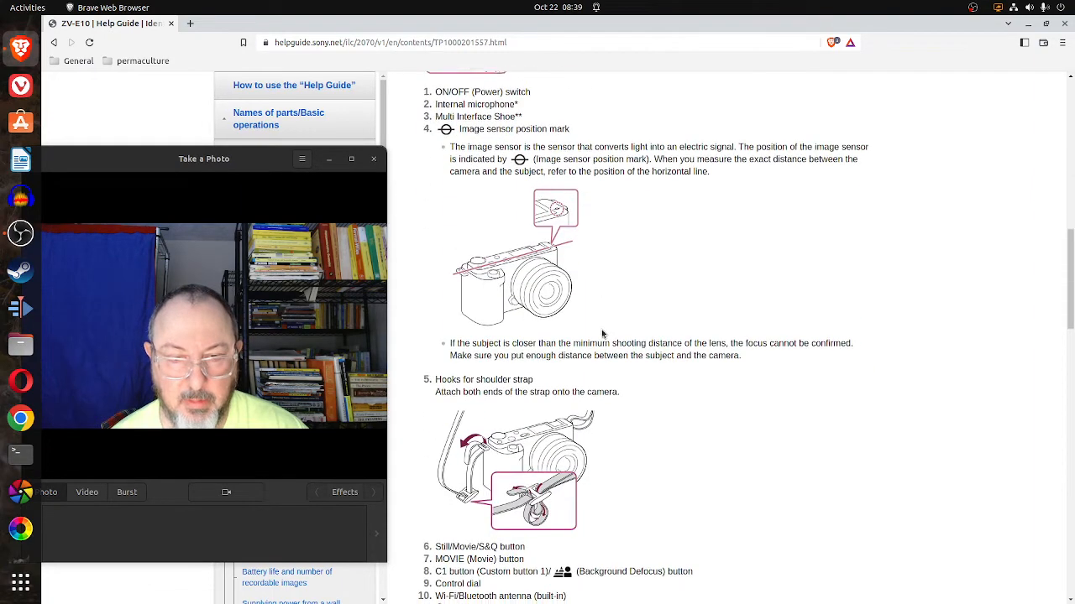
scroll(down, 3)
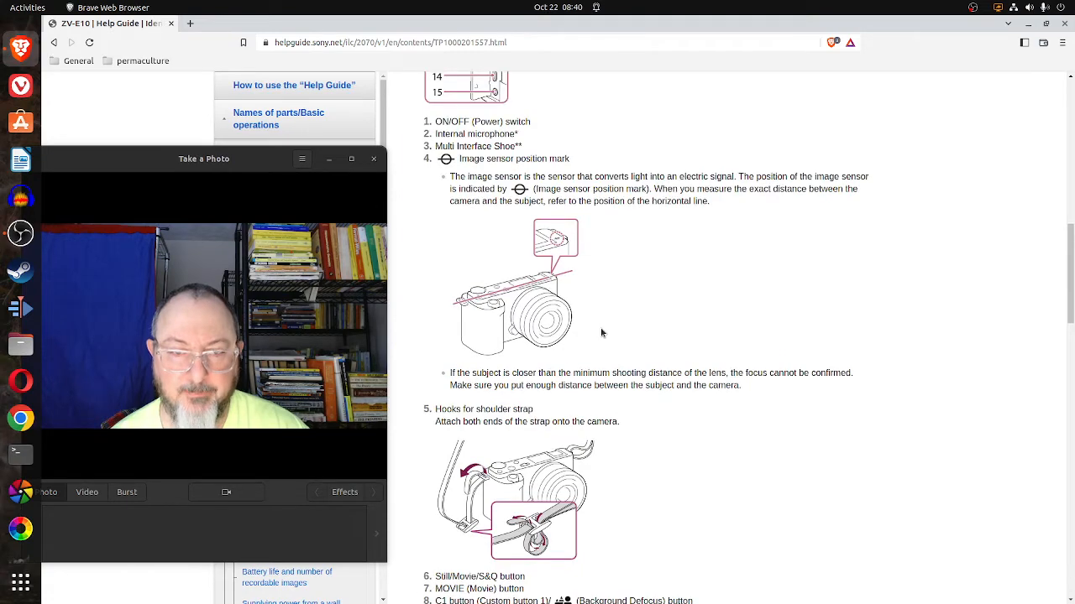
scroll(down, 3)
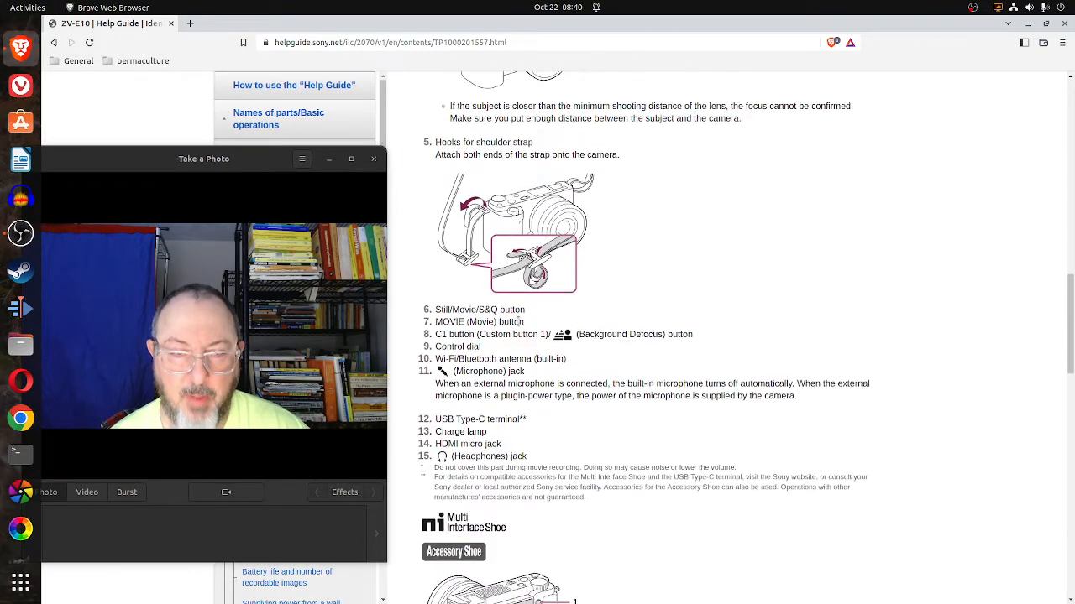
scroll(down, 3)
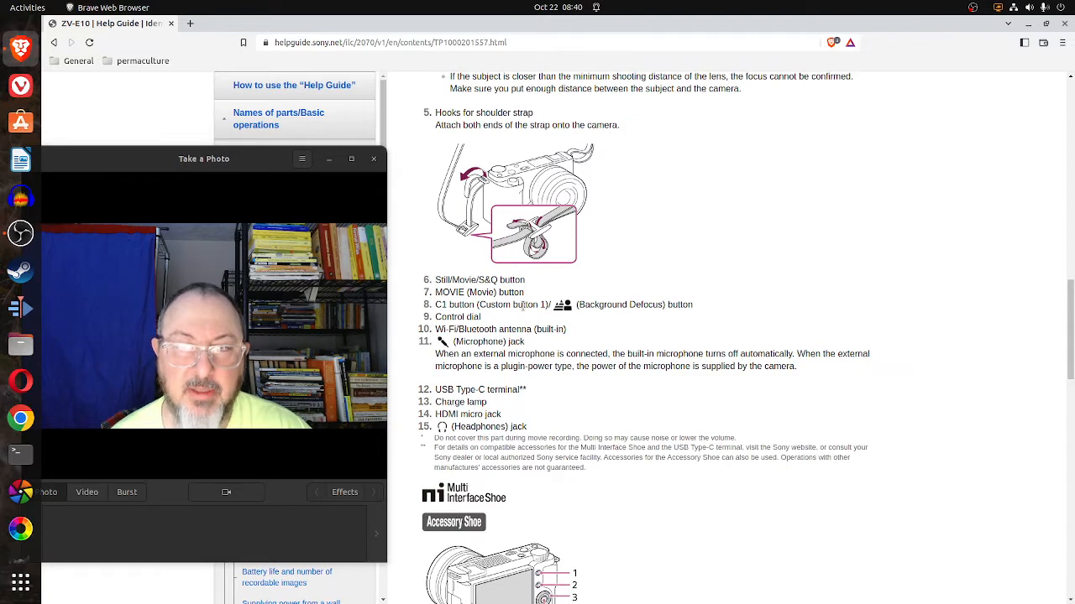
scroll(down, 3)
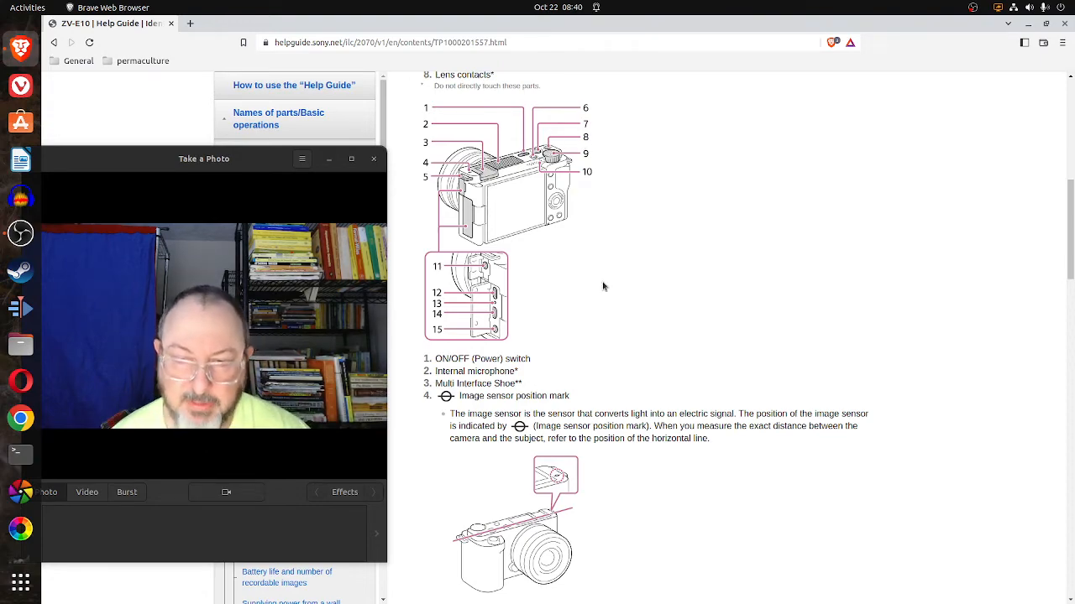
scroll(down, 3)
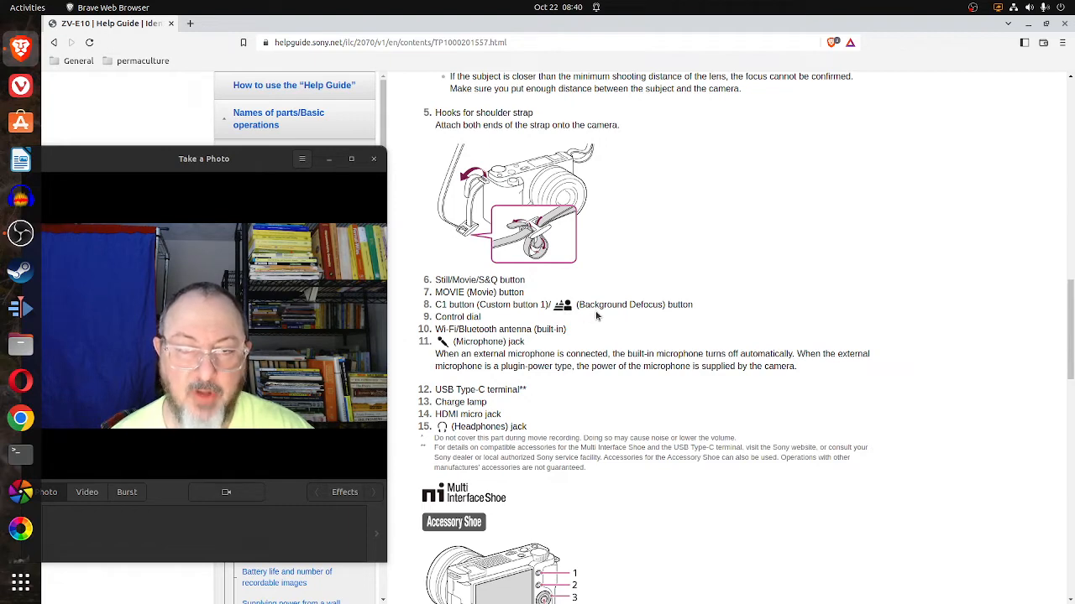
Scroll back up to the top-and-rear diagram with parts 1–15 and the ON/OFF switch entry.
scroll(down, 3)
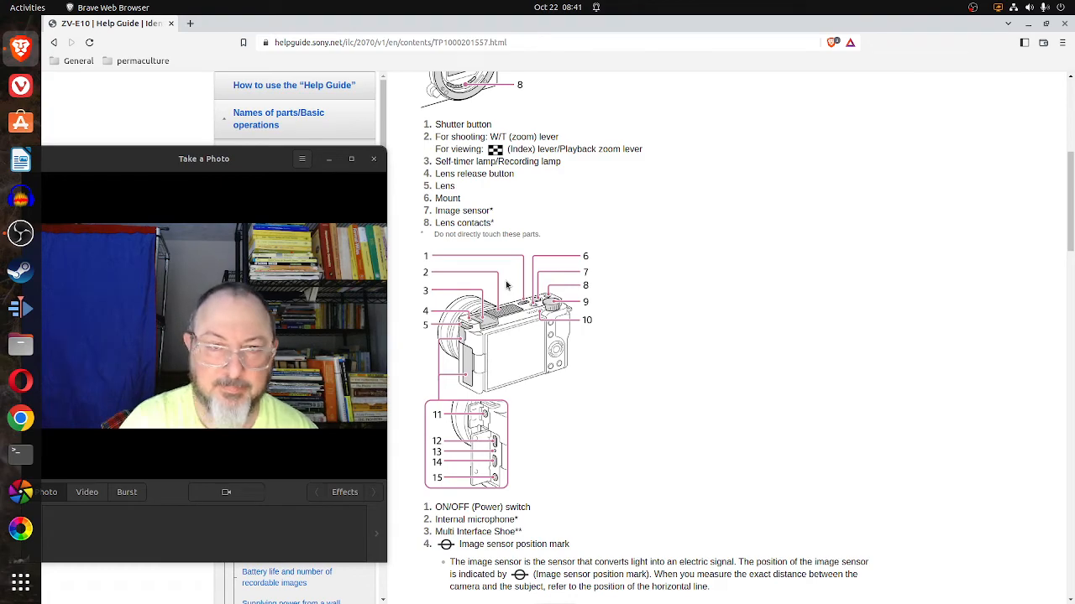
scroll(down, 3)
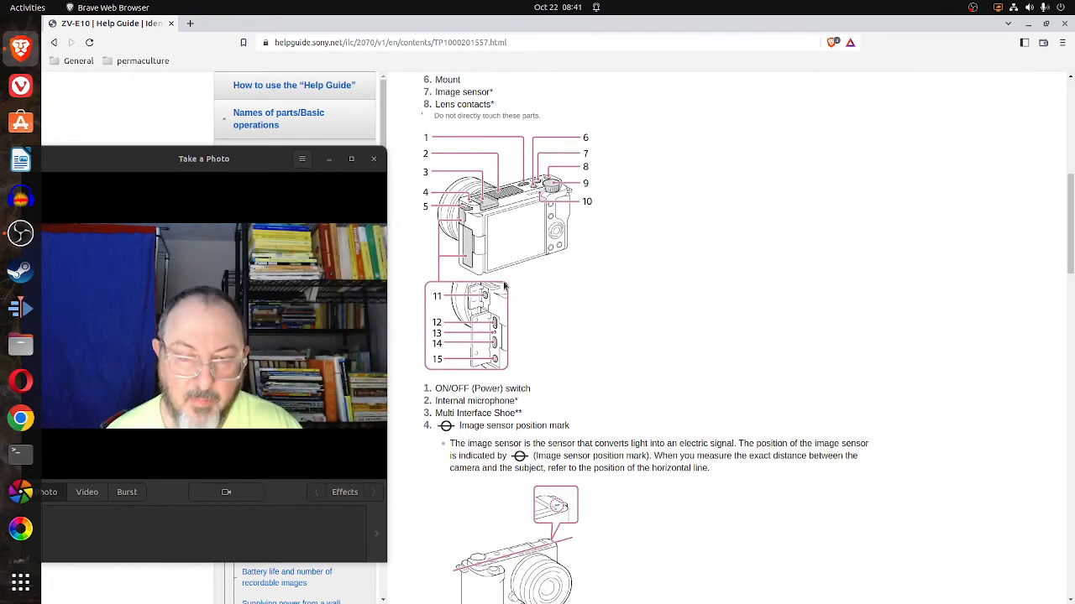
scroll(down, 3)
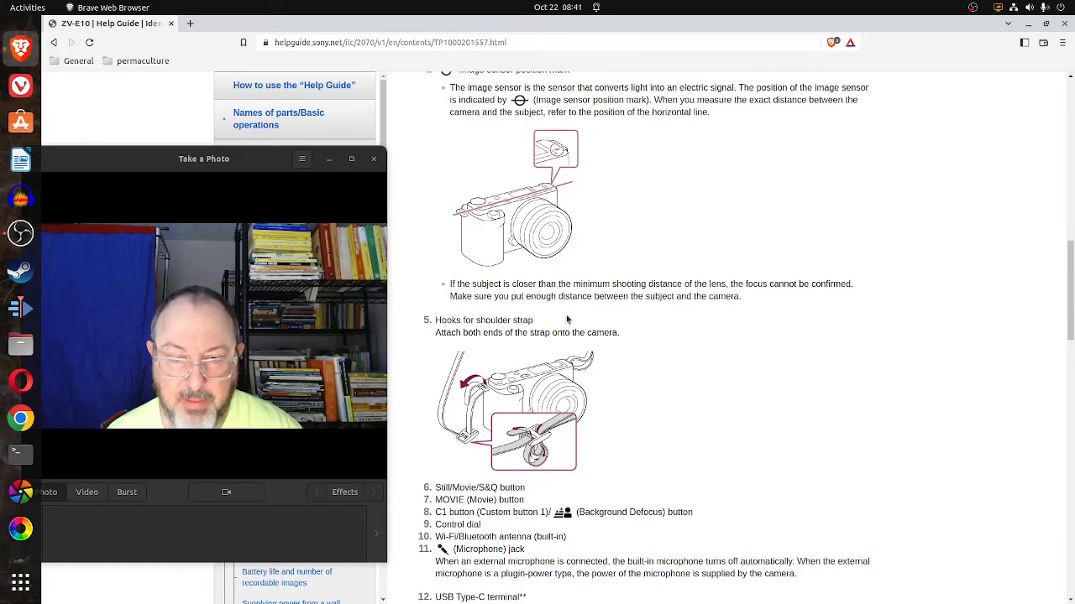
scroll(down, 3)
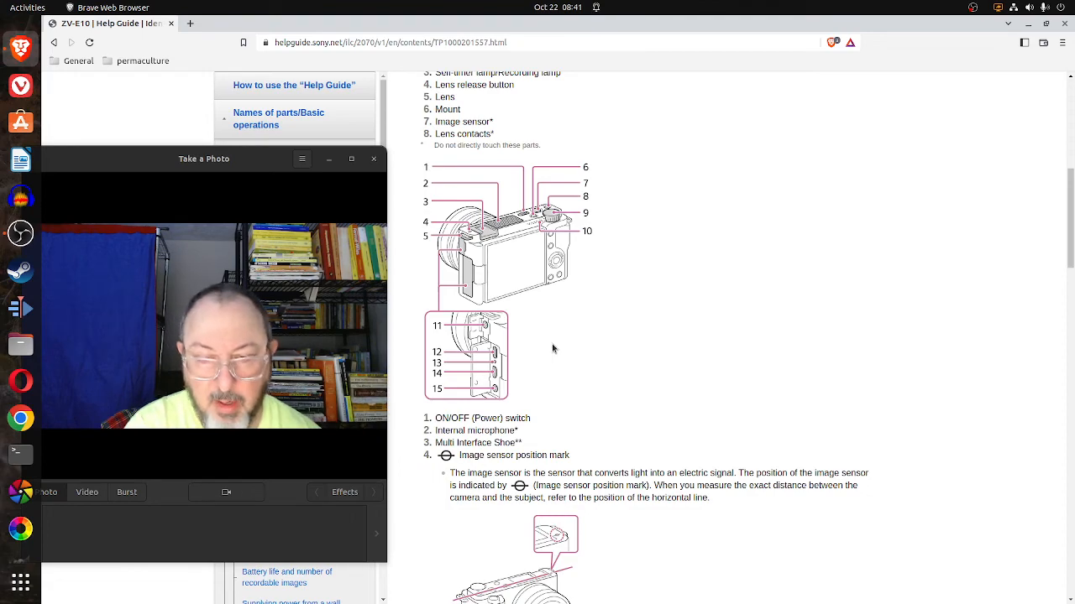
scroll(down, 3)
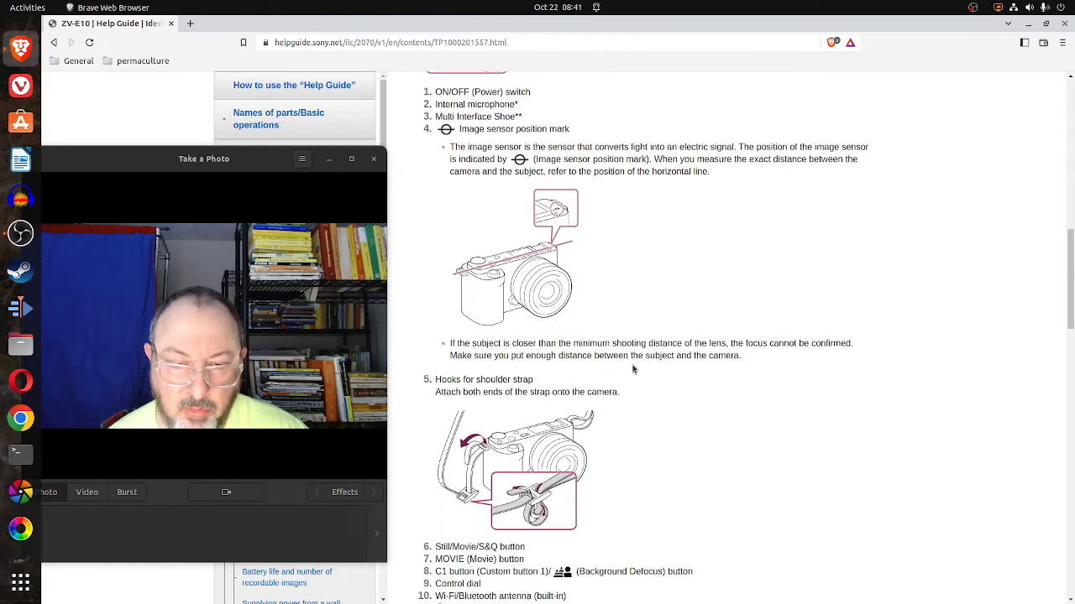
scroll(down, 3)
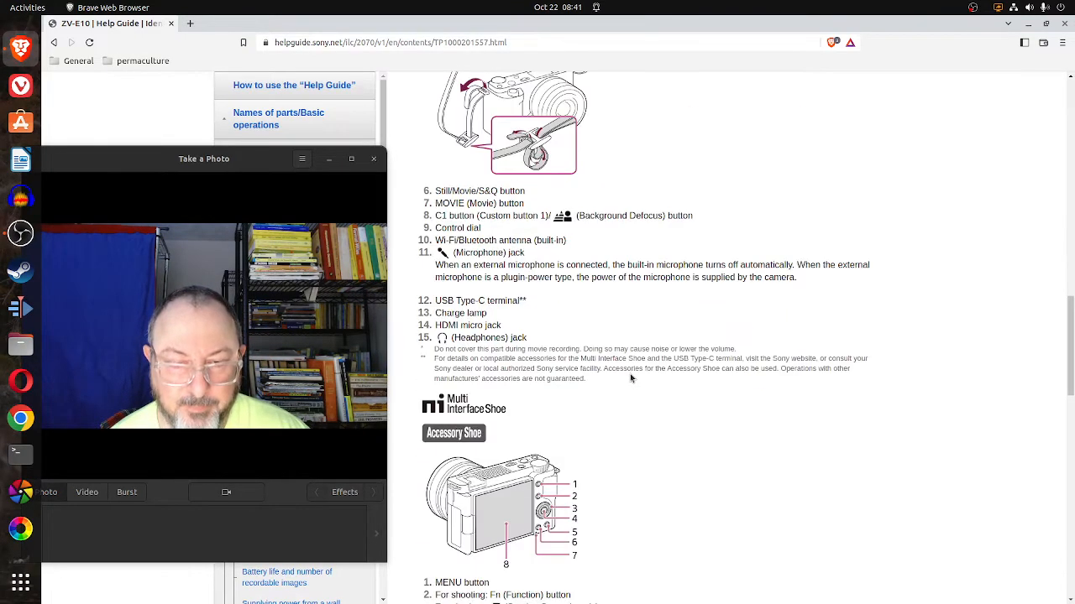
mouse_move(534, 289)
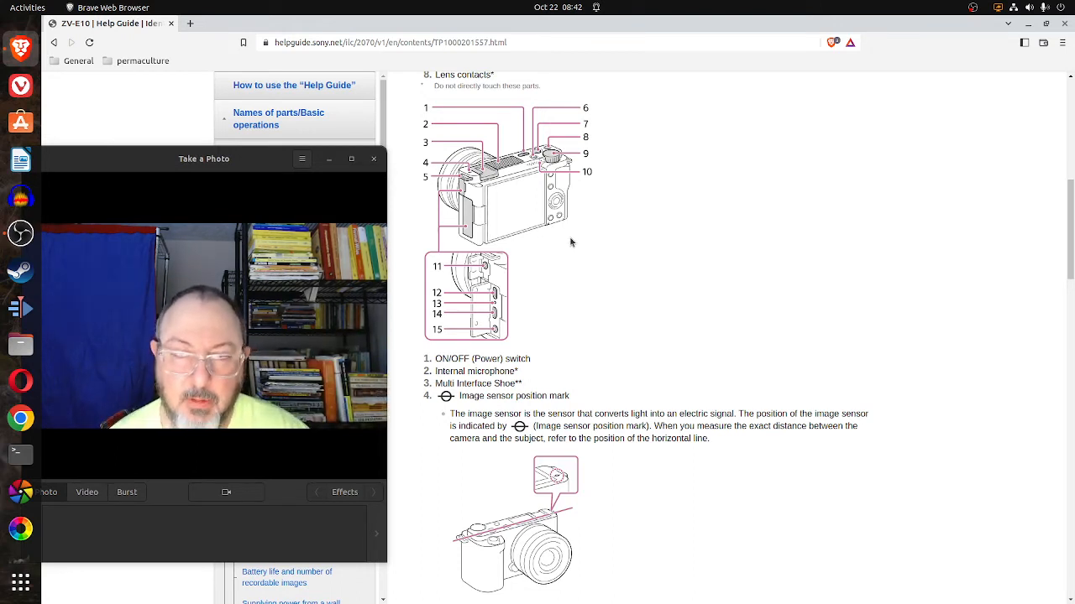
scroll(down, 3)
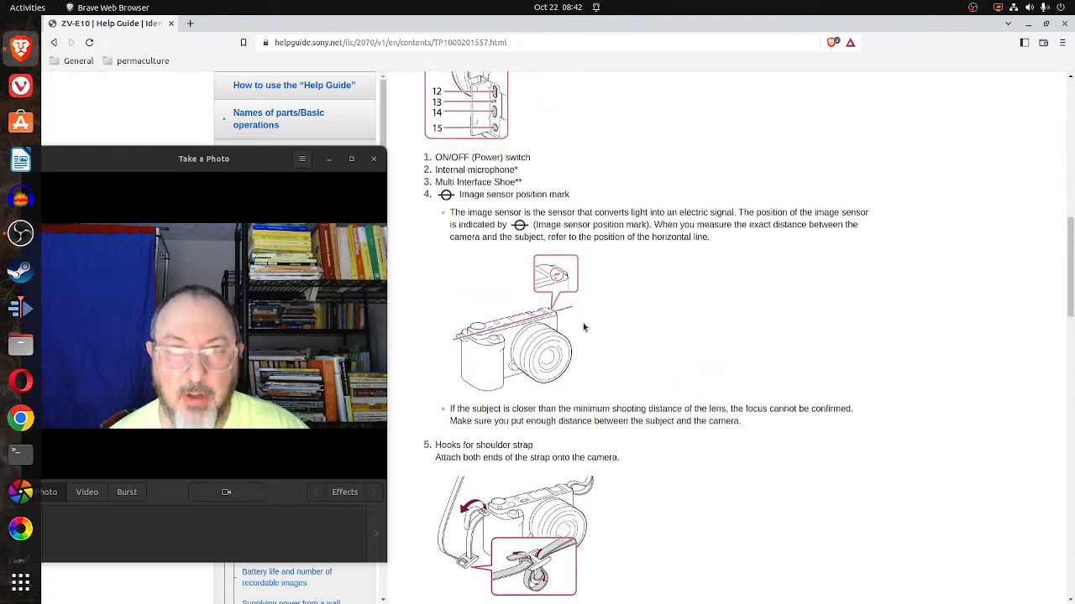
scroll(down, 3)
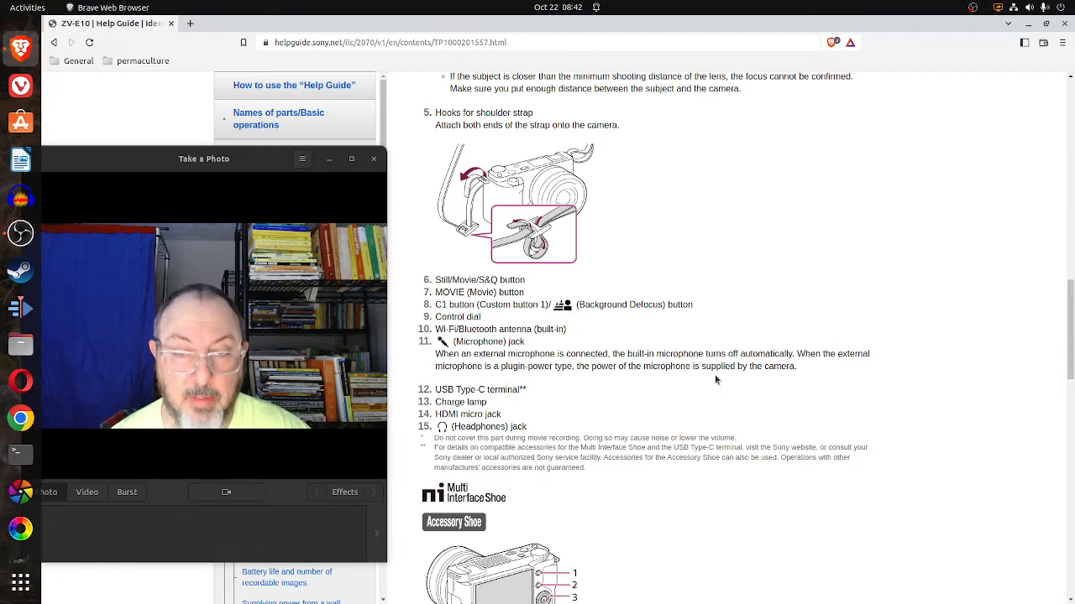
scroll(up, 3)
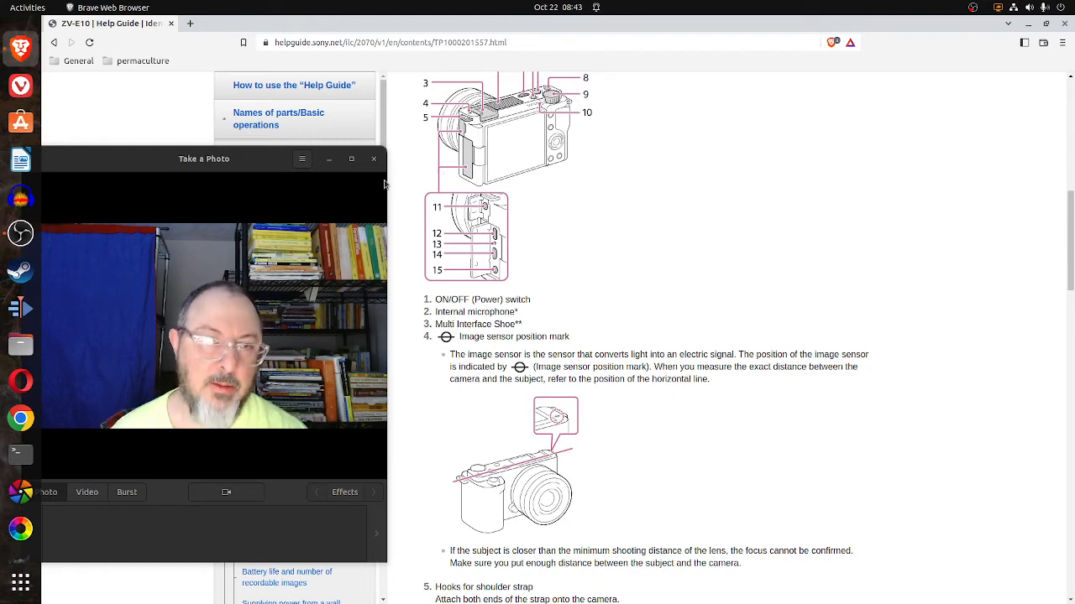
Focus the Cheese Take a Photo preview window so it can be moved out of the help page's way.
click(351, 158)
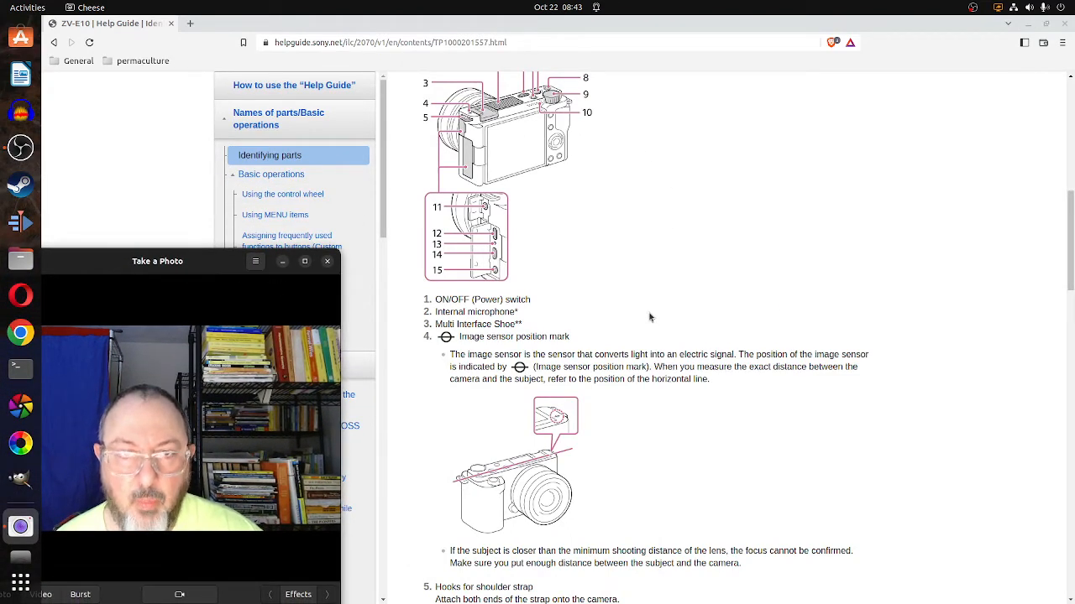
Scroll down to the shoulder strap hooks and parts 6–15, ending with the Multi Interface Shoe note.
scroll(down, 3)
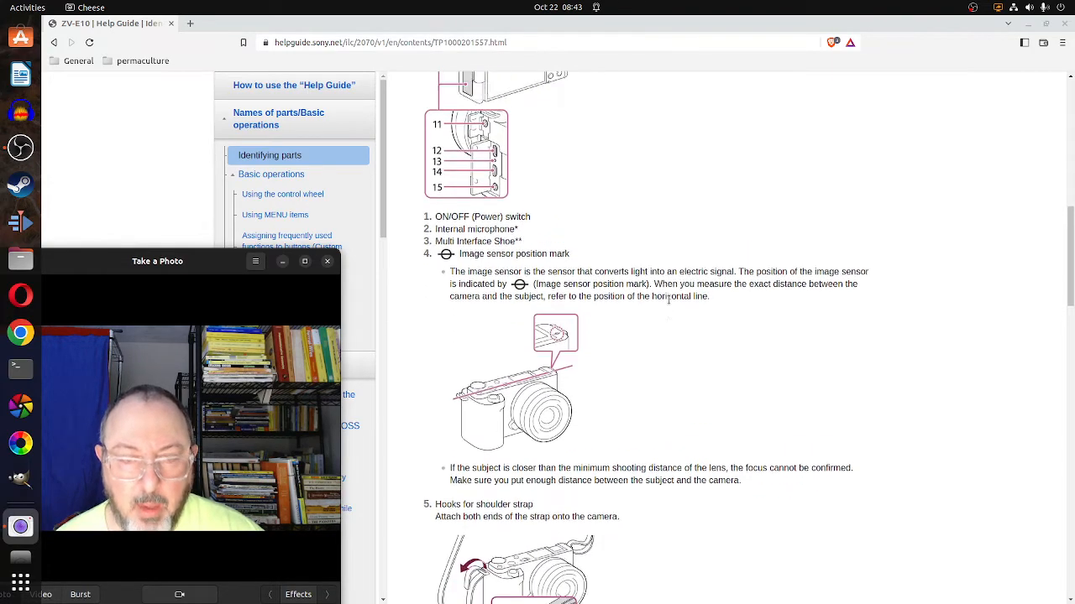
scroll(down, 3)
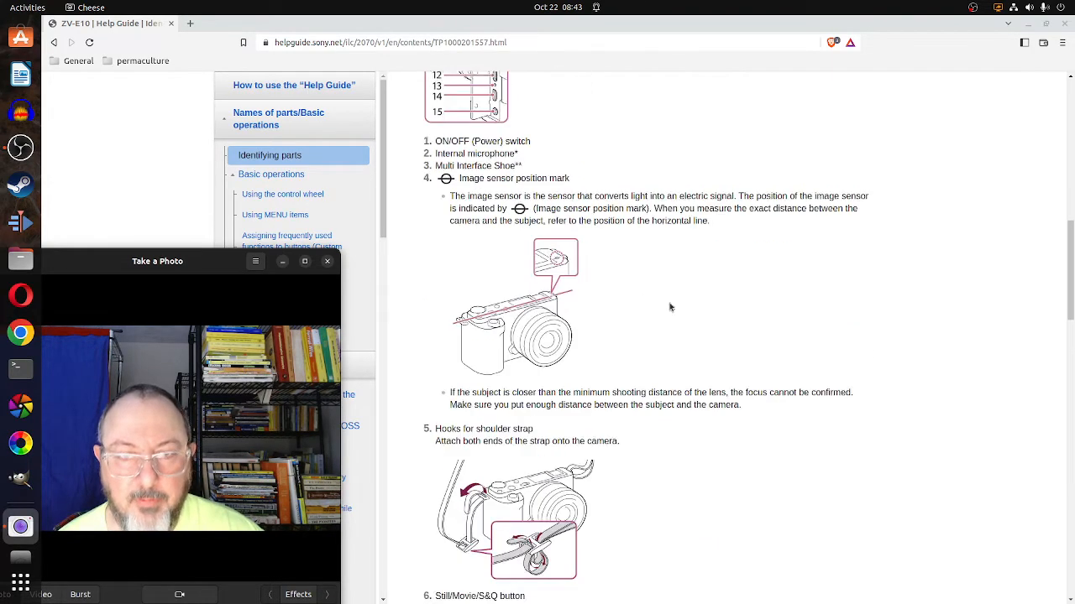
scroll(down, 3)
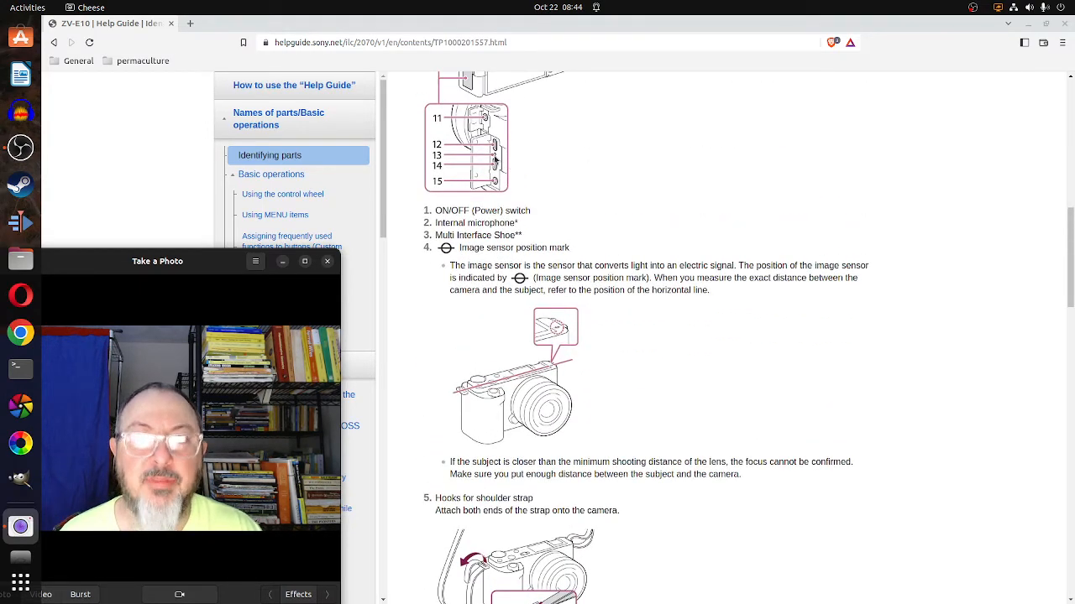
scroll(down, 3)
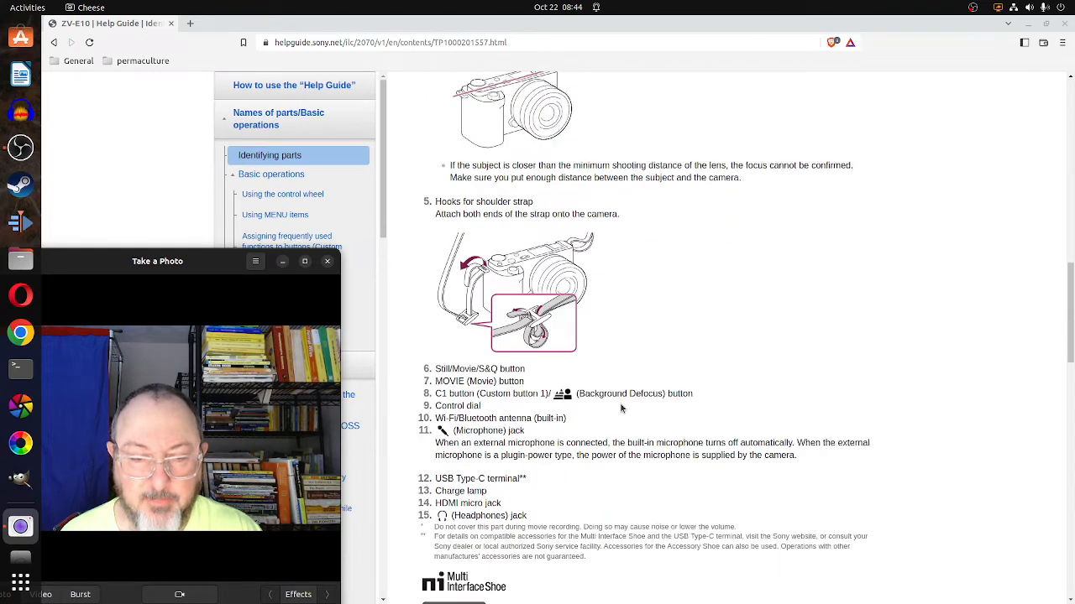
scroll(down, 3)
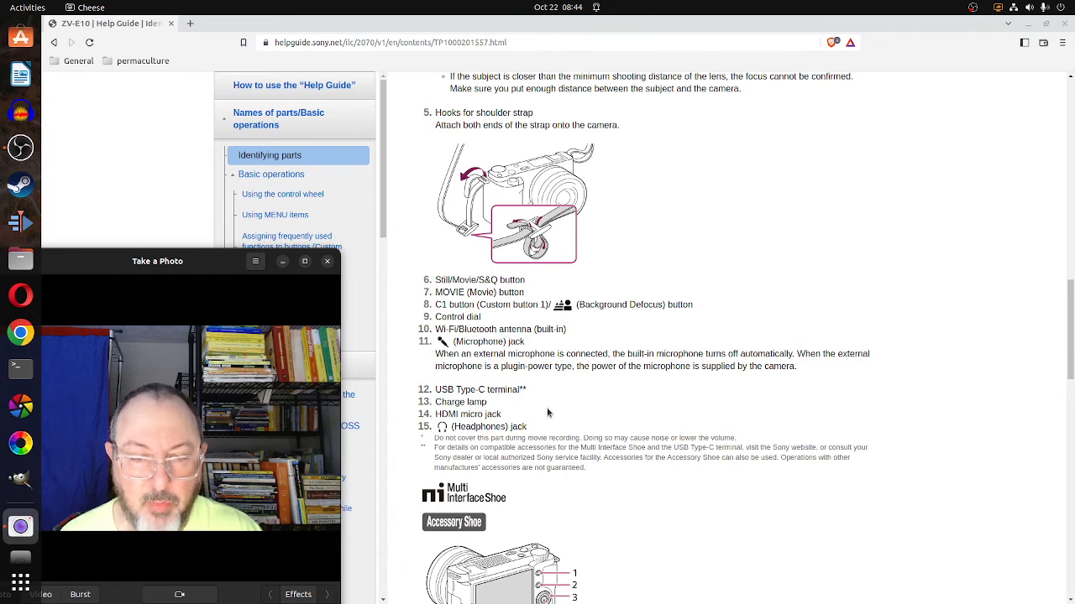
scroll(down, 3)
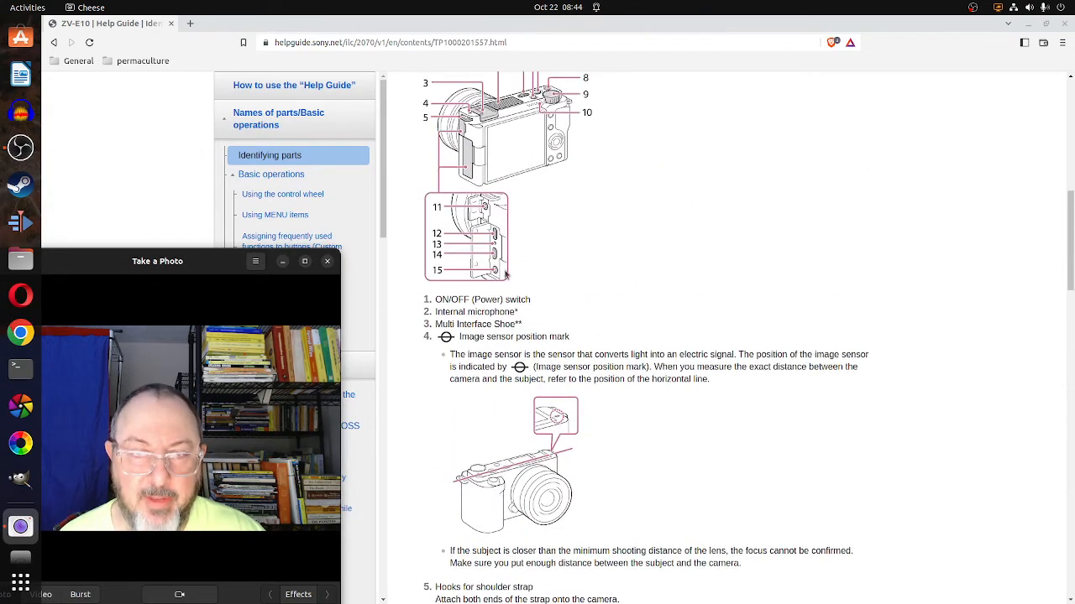
scroll(down, 3)
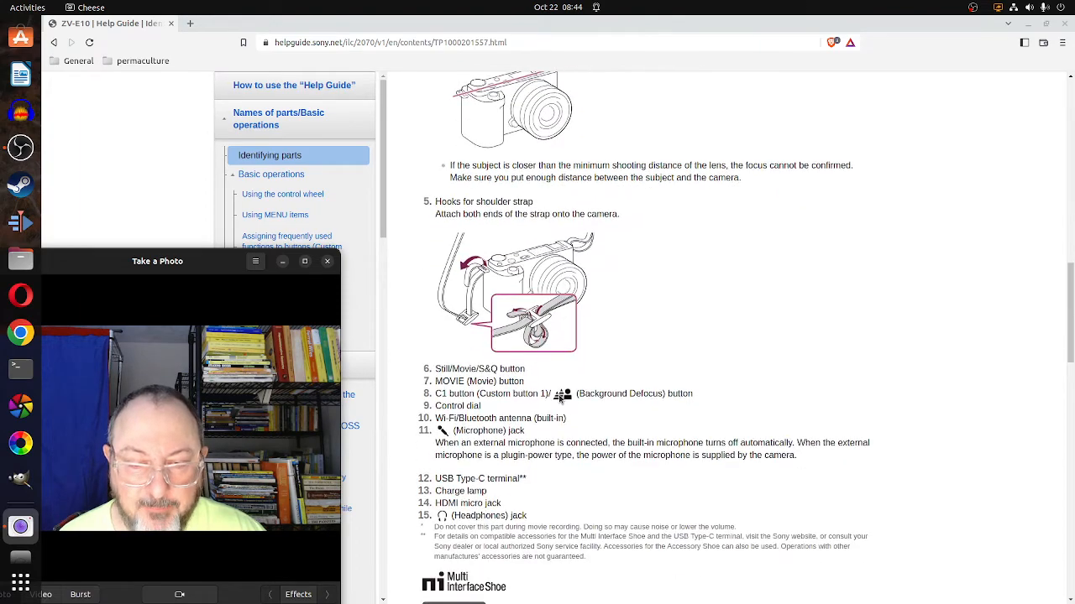
scroll(down, 3)
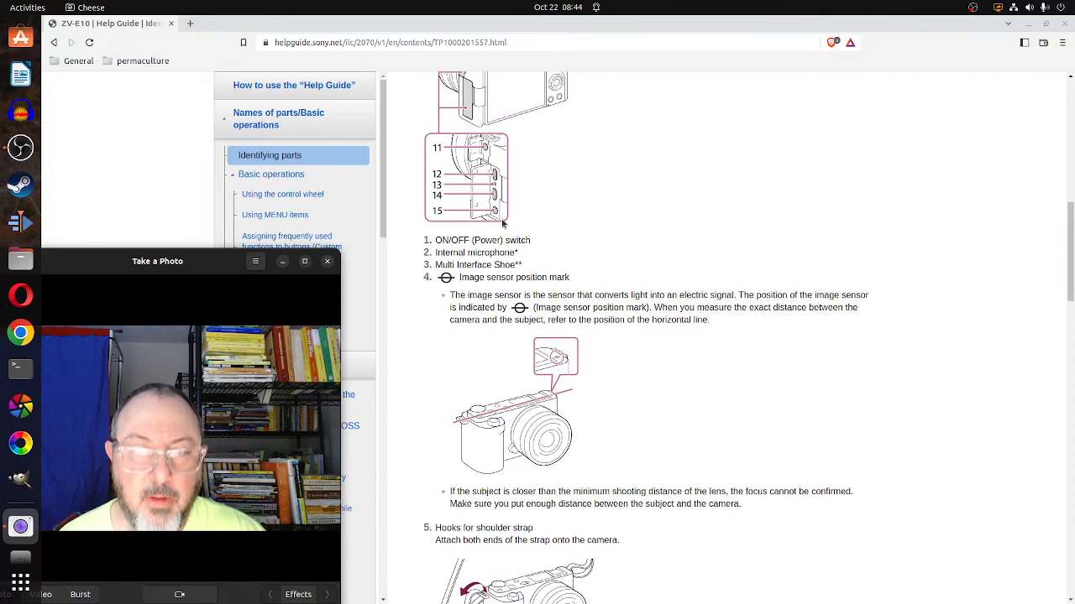
scroll(down, 3)
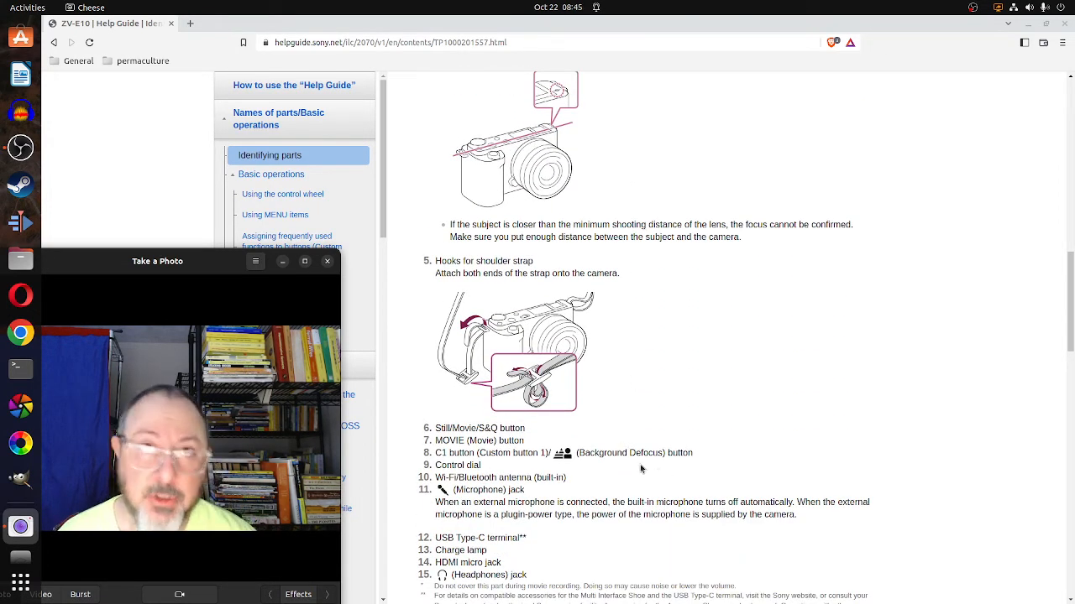
scroll(down, 3)
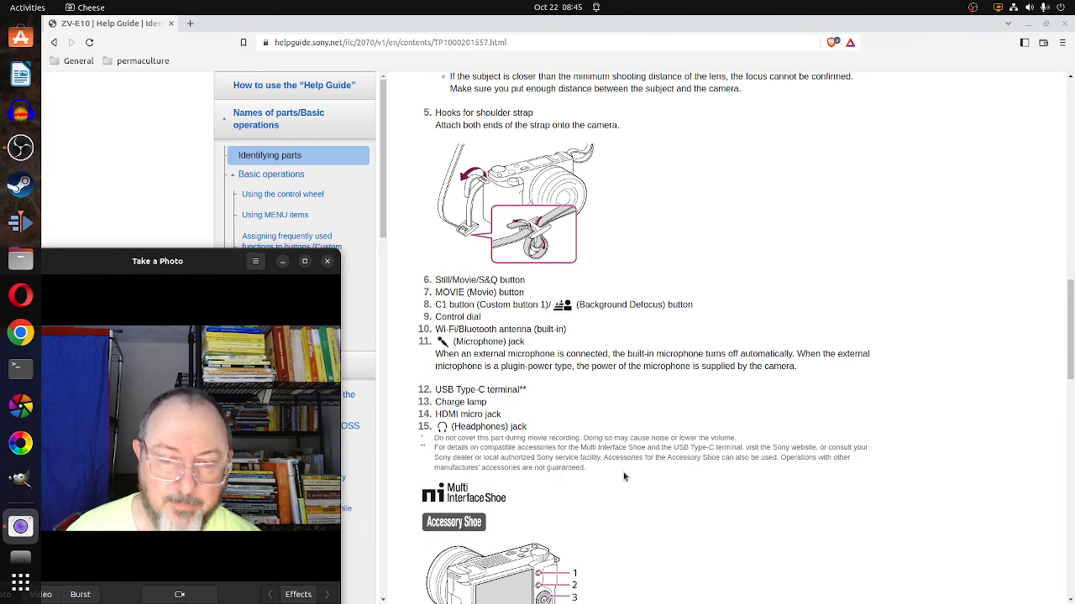
Scroll down to the rear-view diagram with parts 1–8, MENU button through Monitor/Touch panel.
scroll(down, 3)
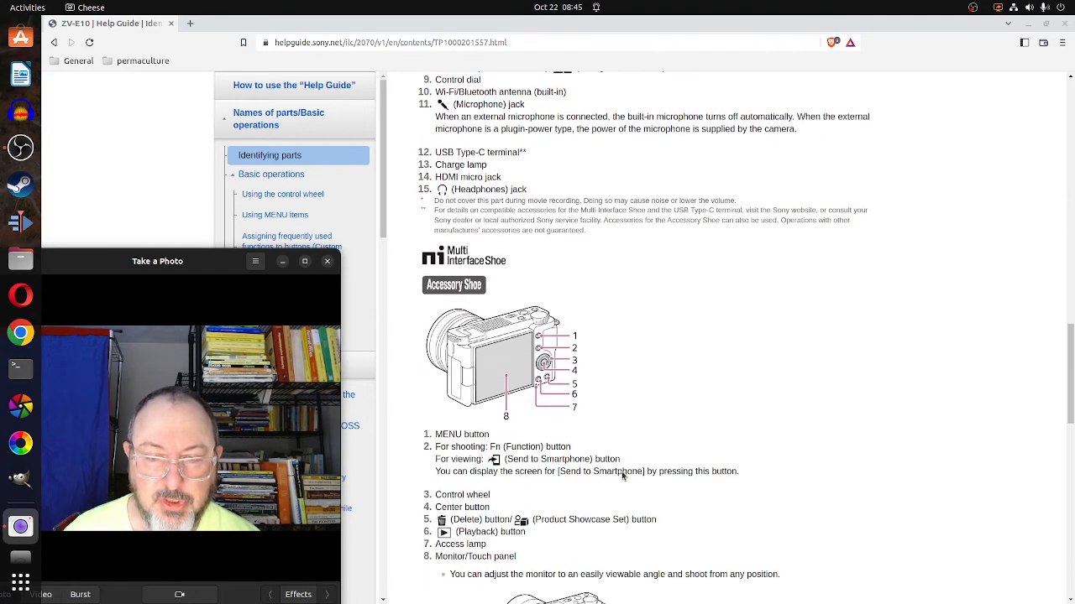
scroll(down, 3)
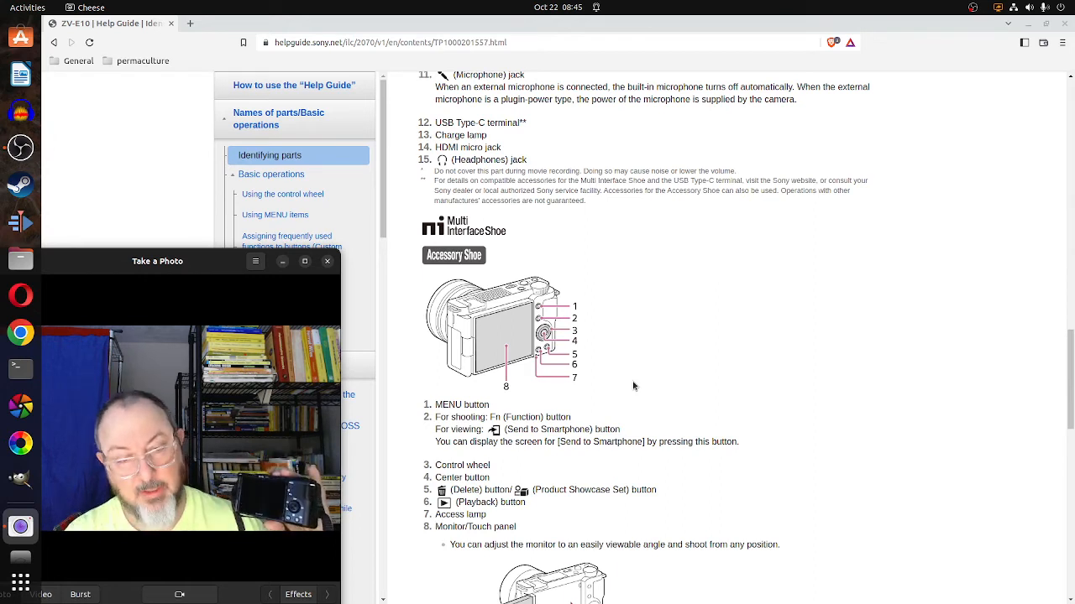
mouse_move(591, 341)
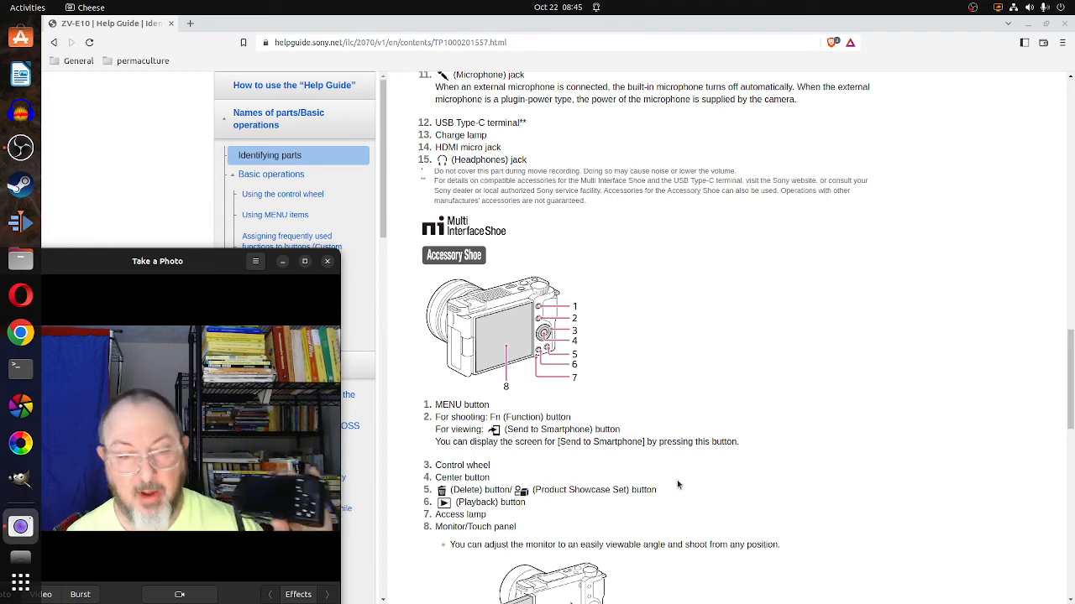
mouse_move(599, 475)
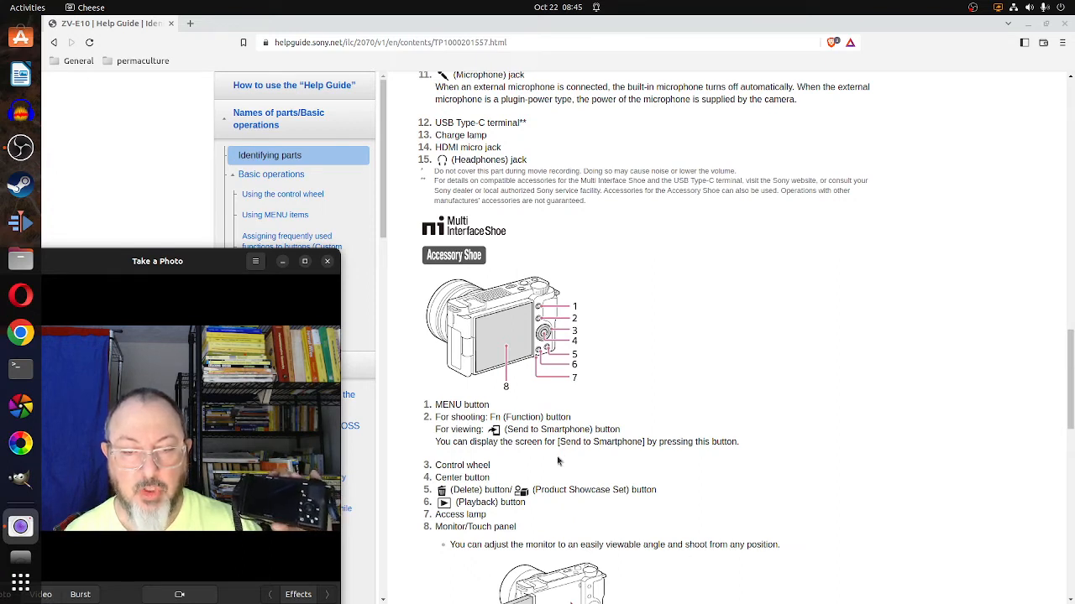
mouse_move(612, 456)
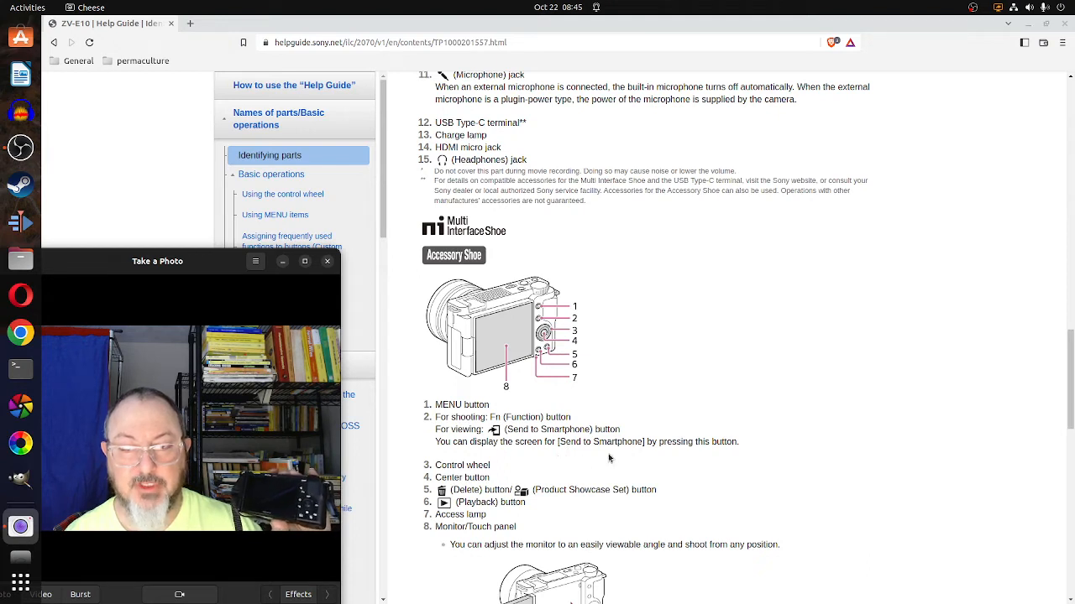
mouse_move(648, 452)
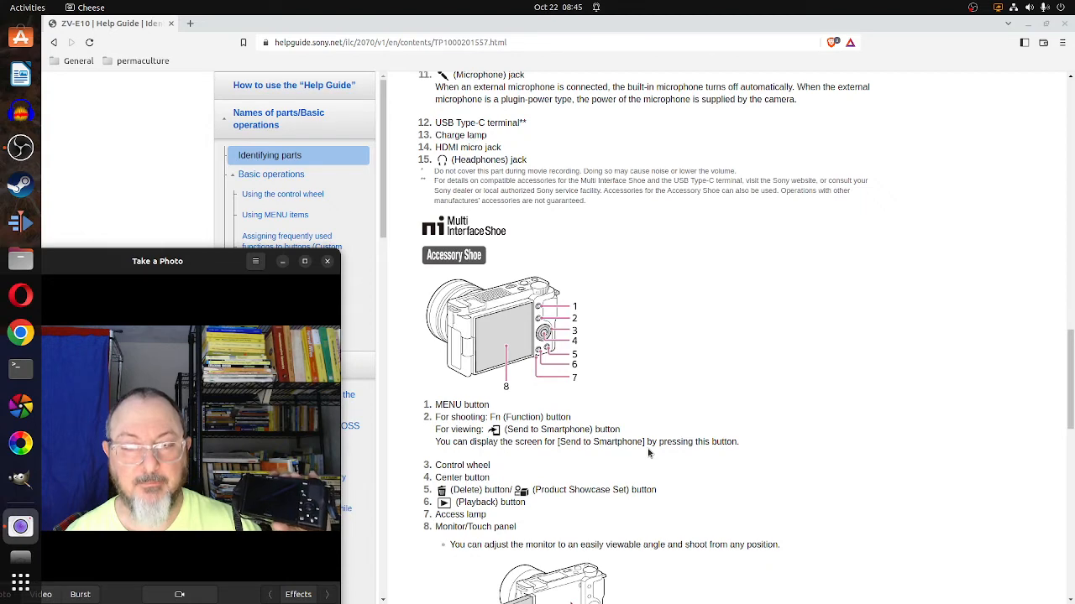
scroll(down, 3)
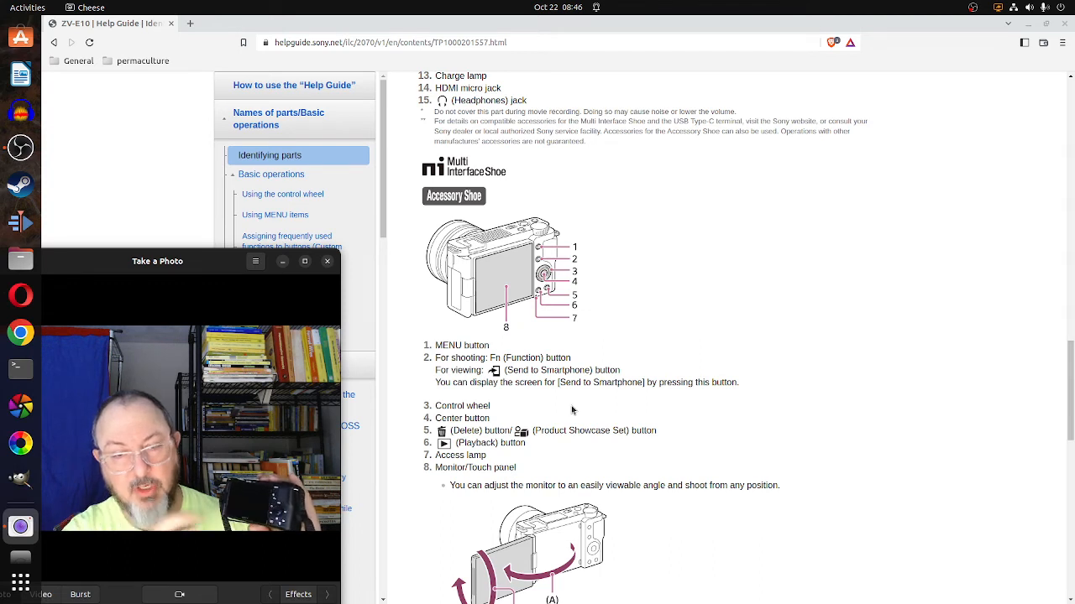
mouse_move(555, 446)
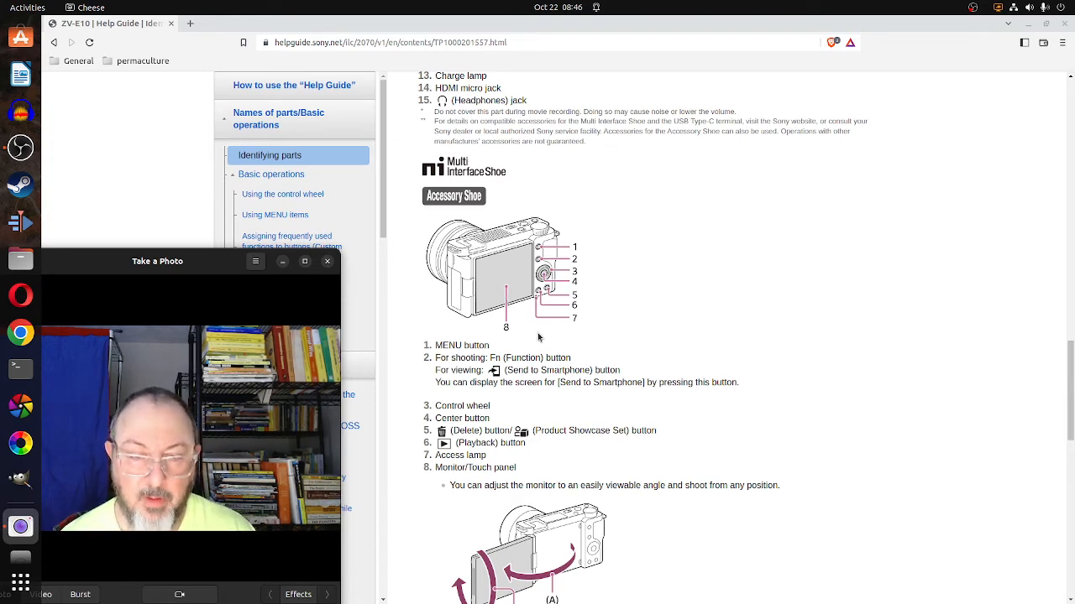
Scroll past the monitor tilt-angle notes to the bottom-view diagram and its Connection plate cover entry.
scroll(down, 3)
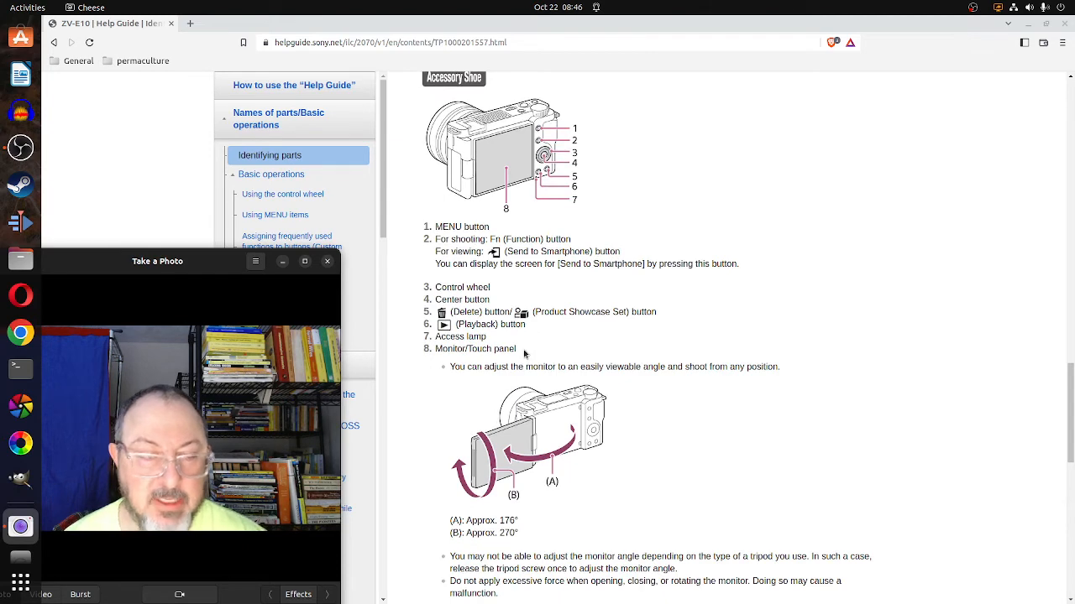
scroll(down, 3)
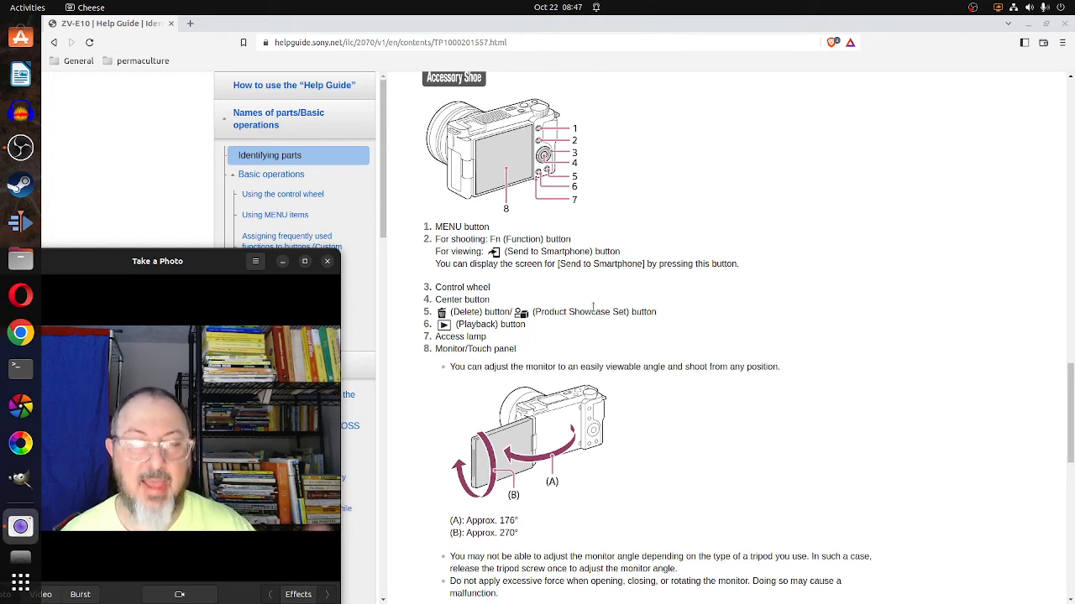
mouse_move(668, 381)
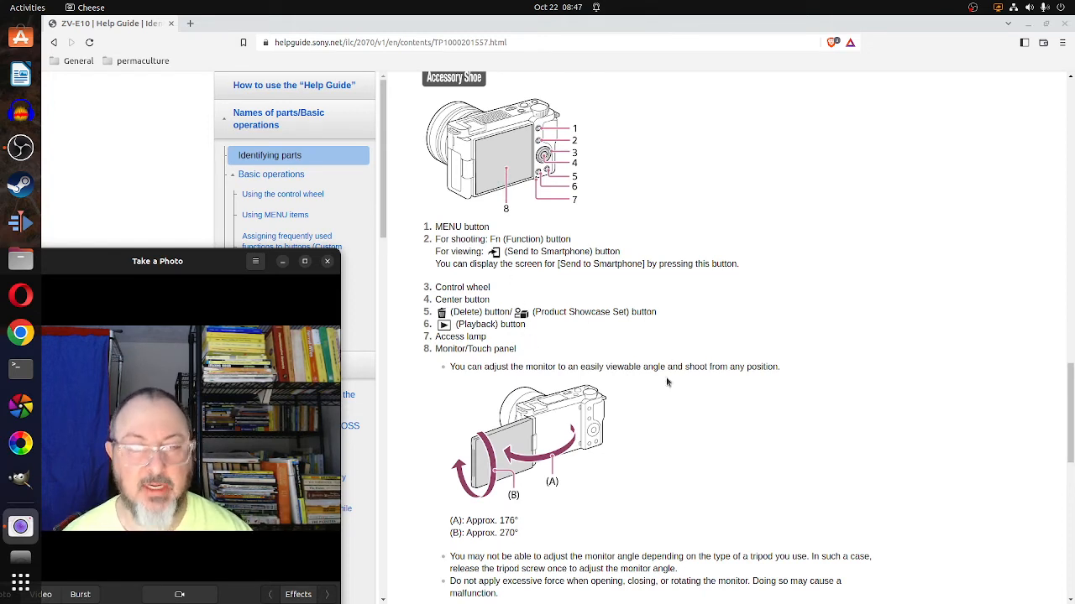
scroll(down, 3)
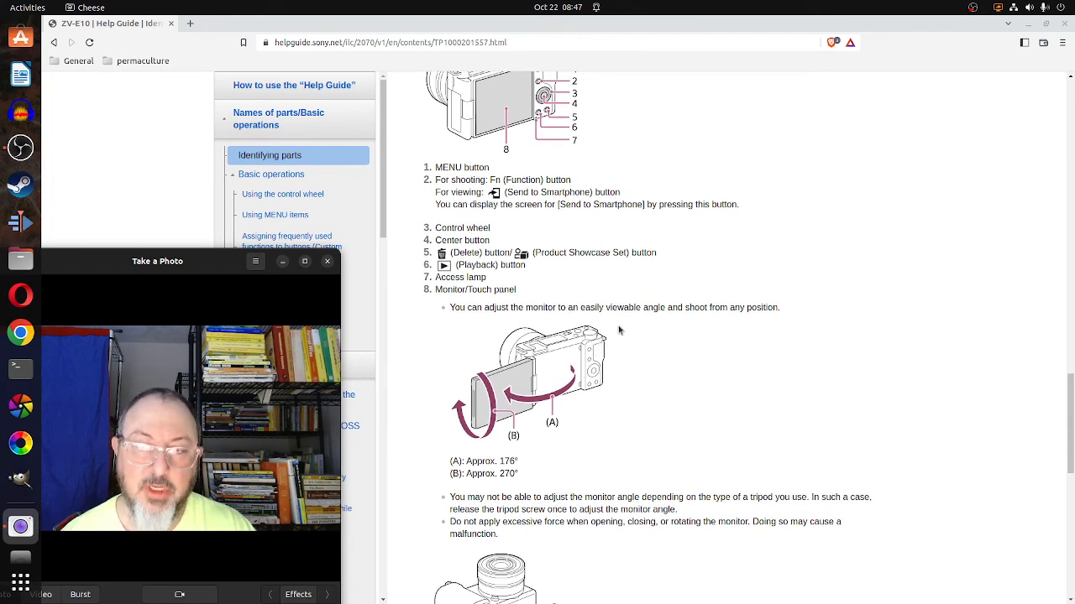
mouse_move(625, 329)
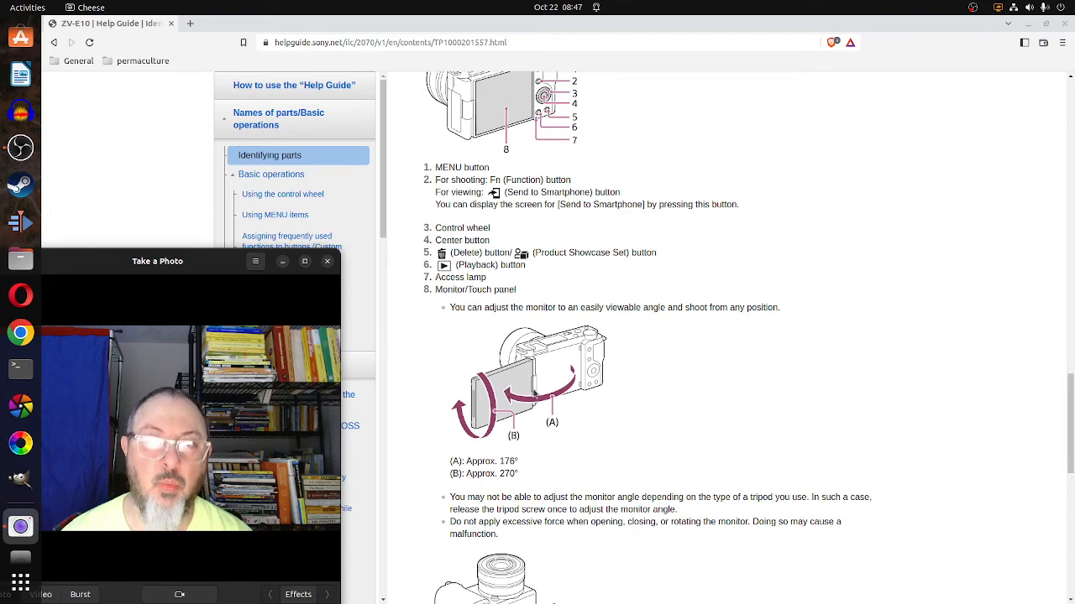
scroll(down, 3)
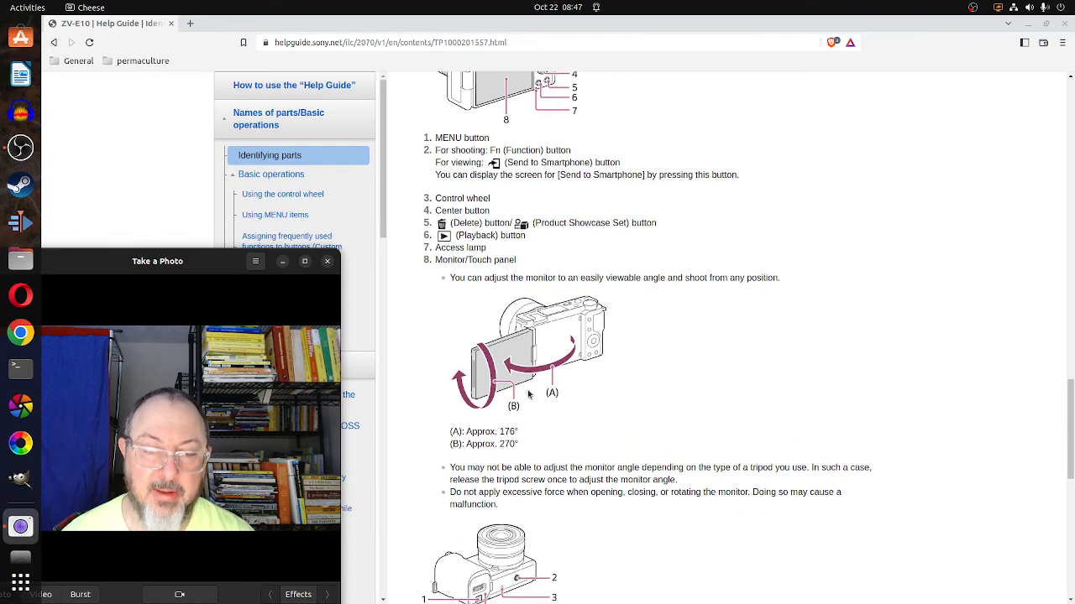
scroll(down, 3)
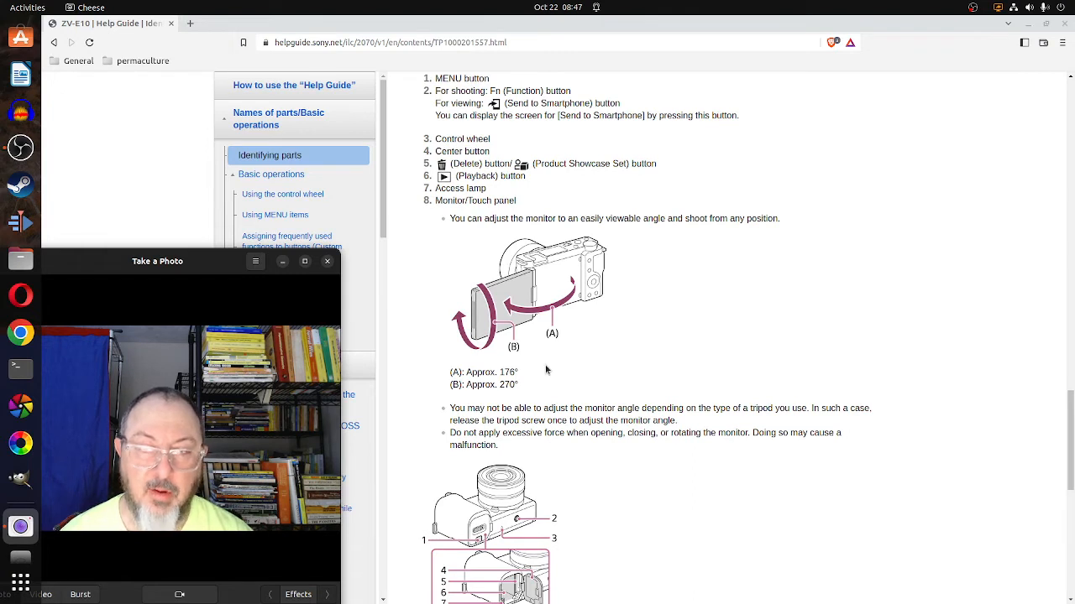
mouse_move(531, 376)
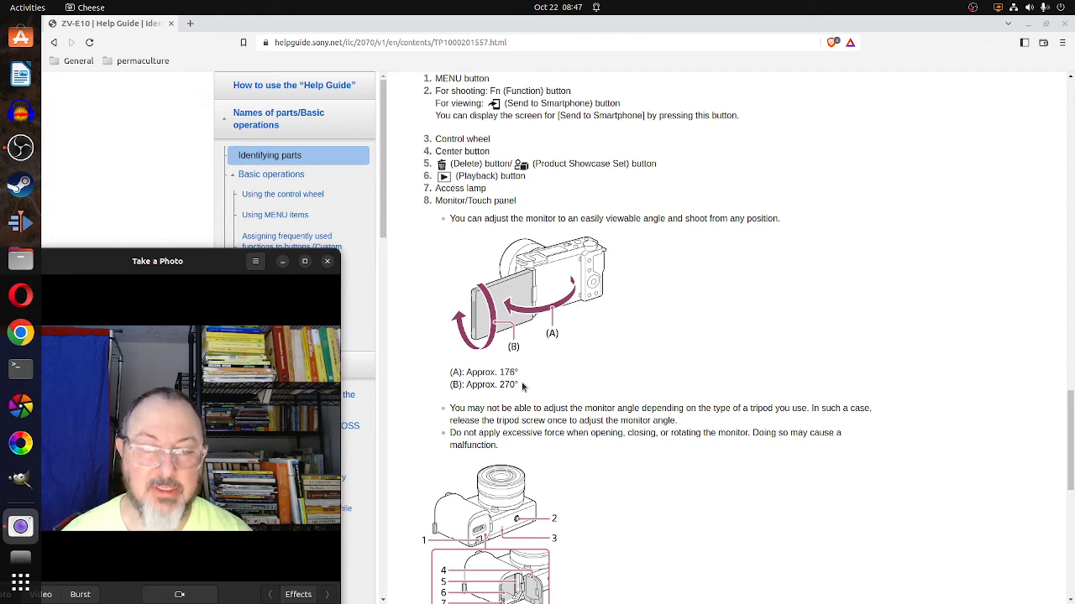
scroll(down, 3)
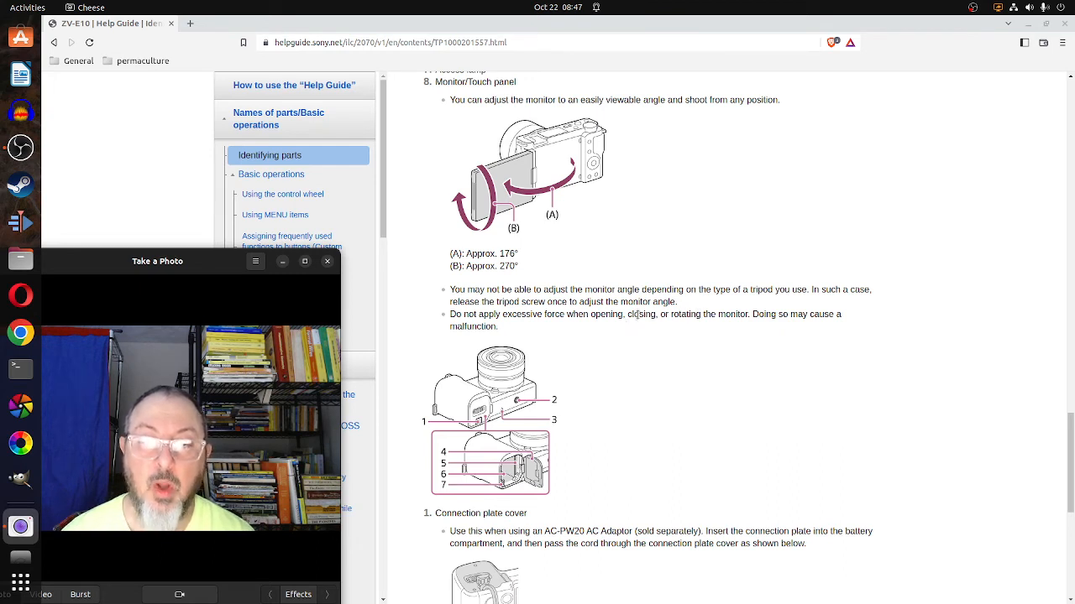
scroll(down, 3)
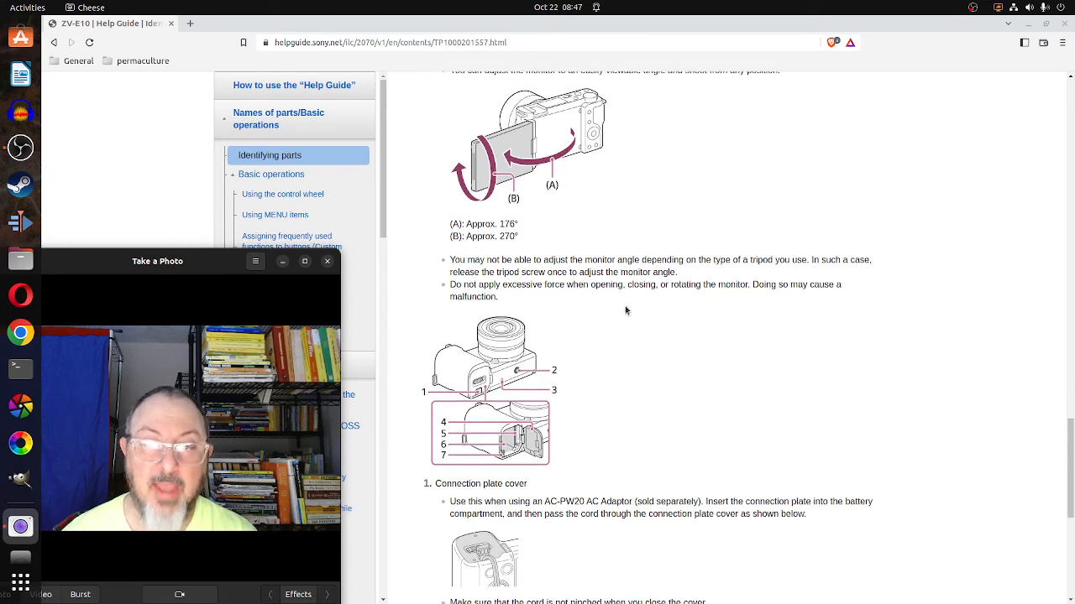
mouse_move(658, 302)
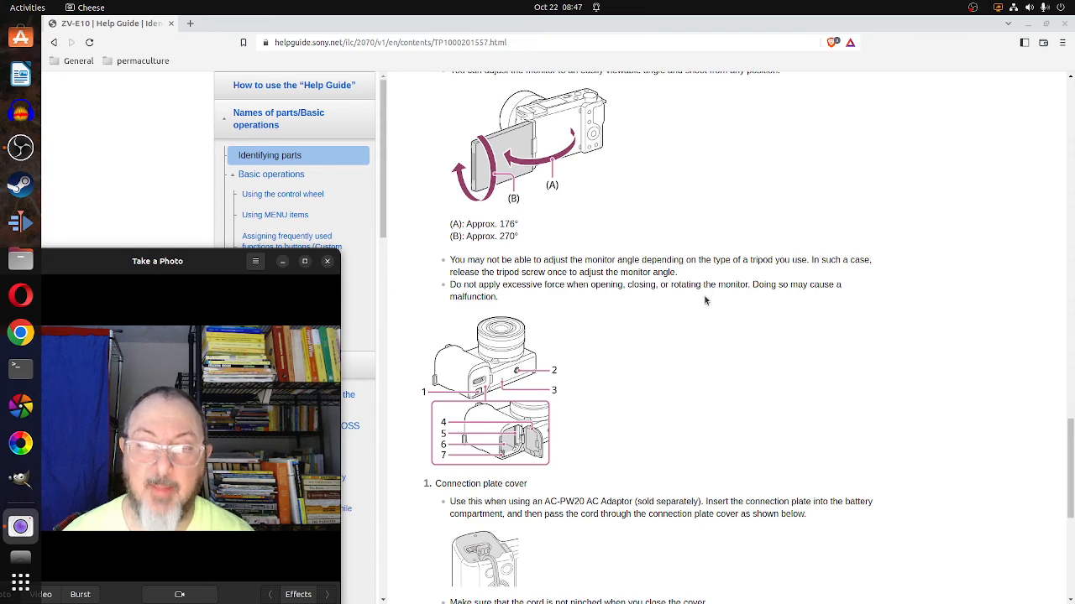
mouse_move(678, 309)
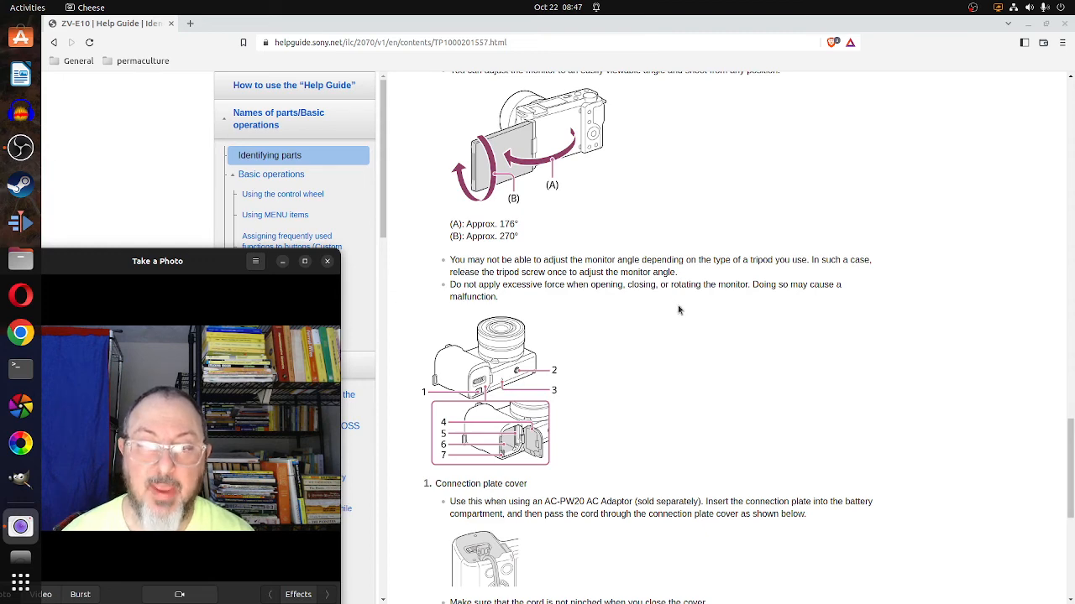
Scroll to the numbered bottom parts list, from connection plate cover through tripod socket hole and battery lock lever.
scroll(down, 3)
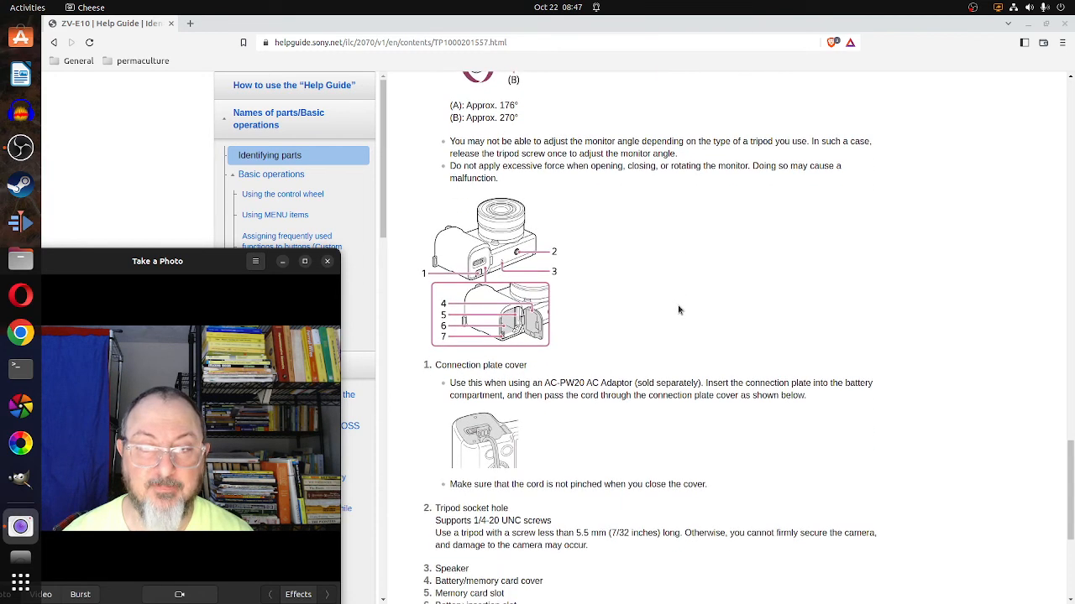
scroll(down, 3)
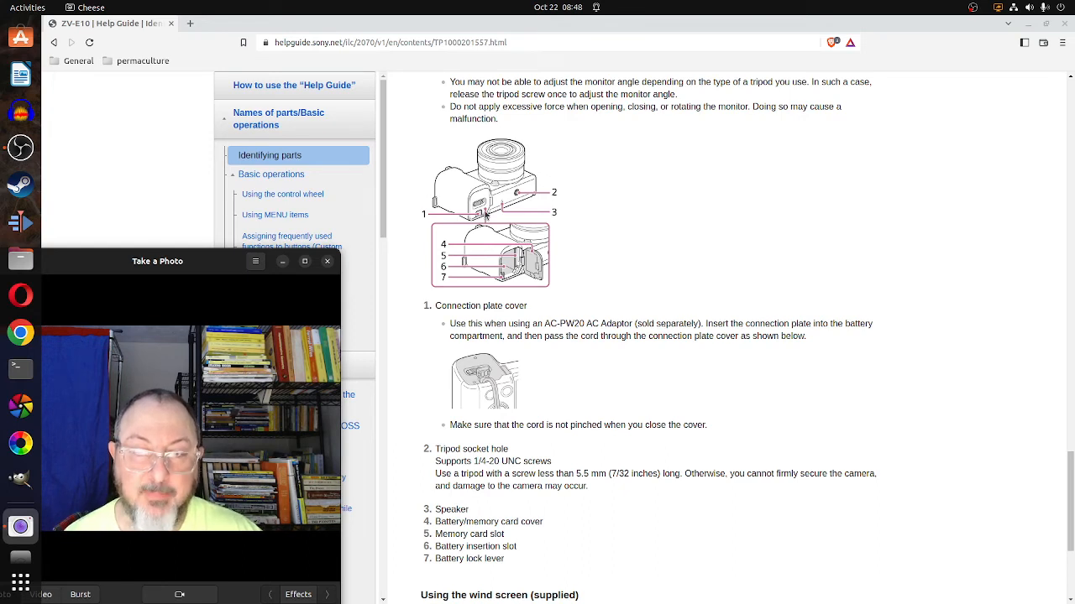
mouse_move(638, 287)
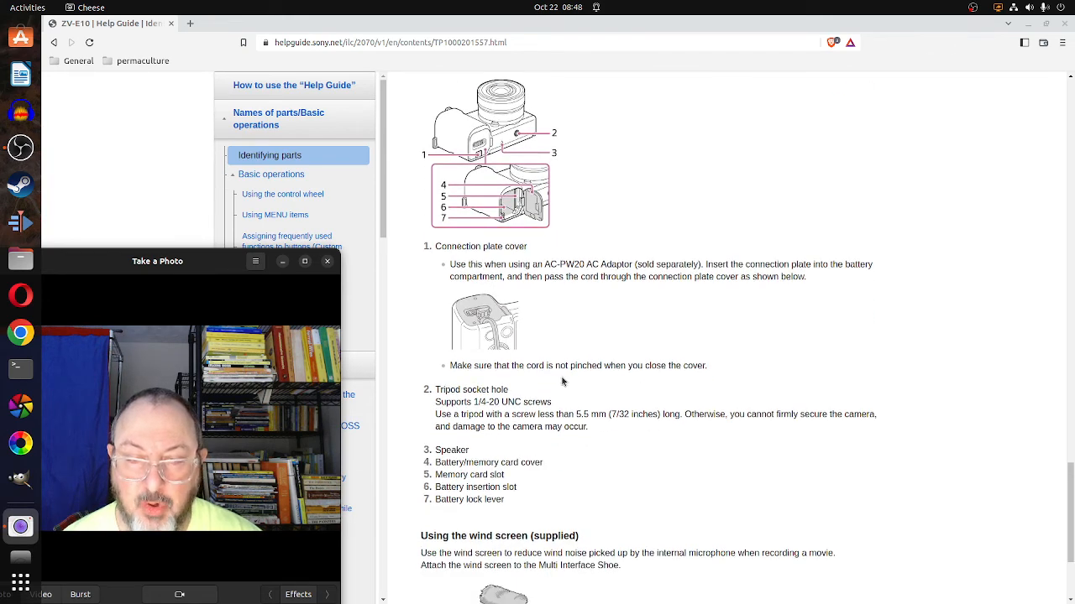
mouse_move(606, 387)
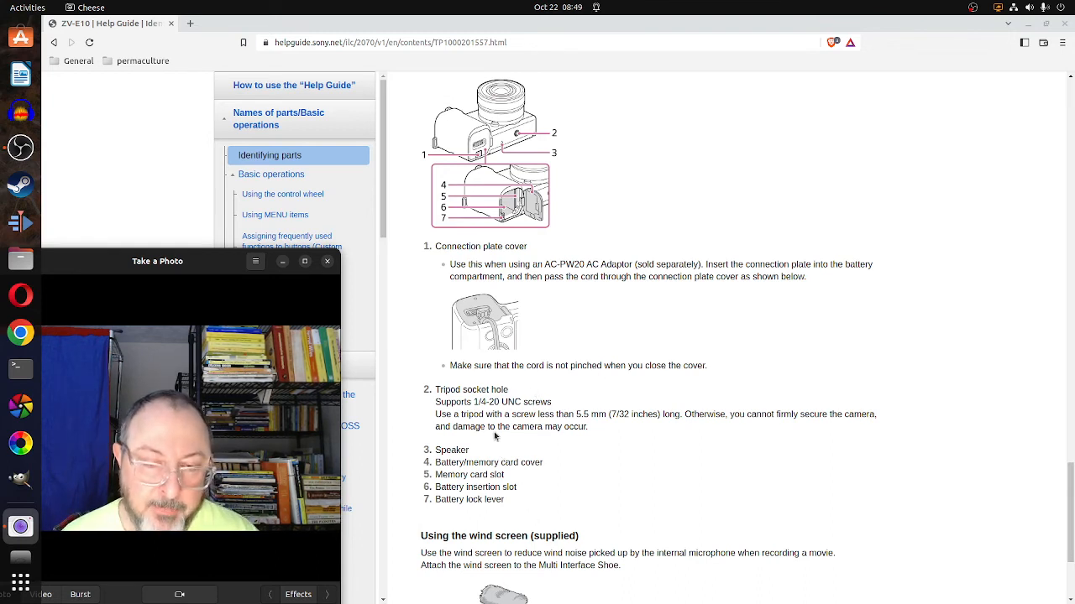
mouse_move(502, 413)
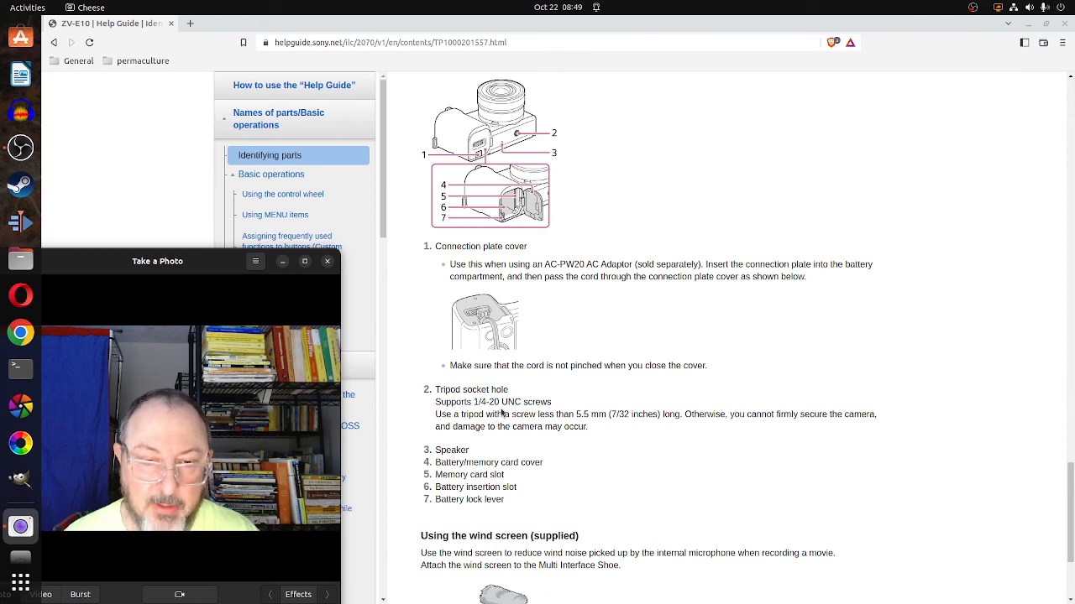
mouse_move(494, 413)
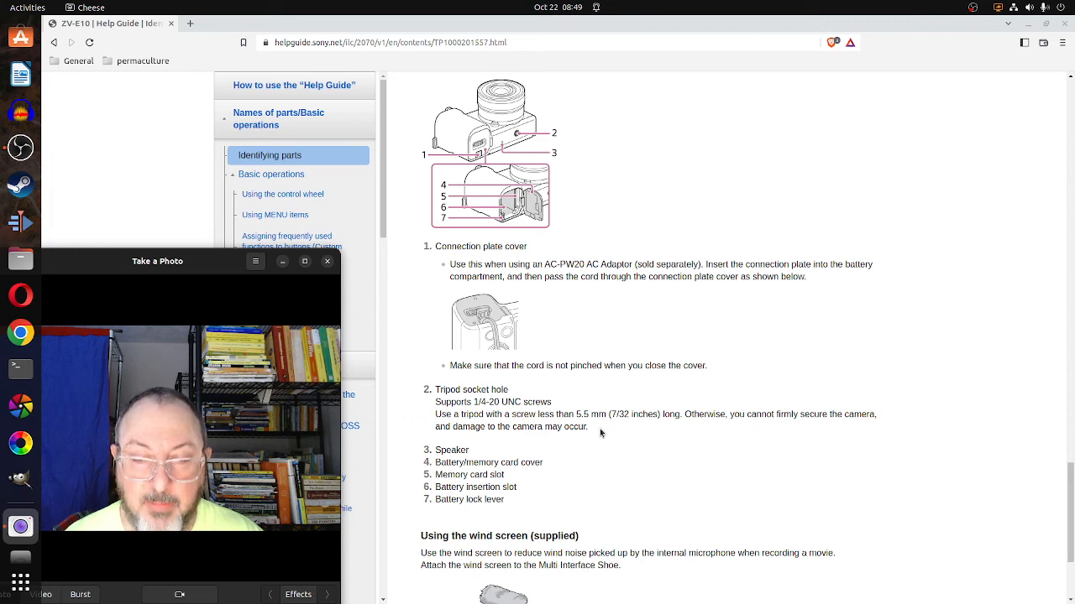
mouse_move(631, 428)
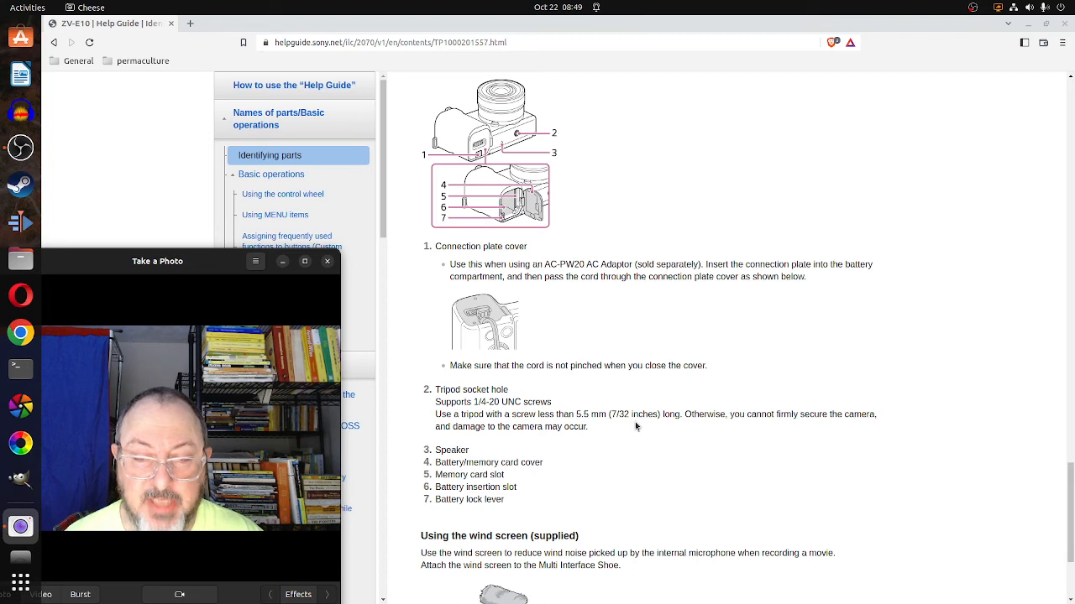
mouse_move(675, 438)
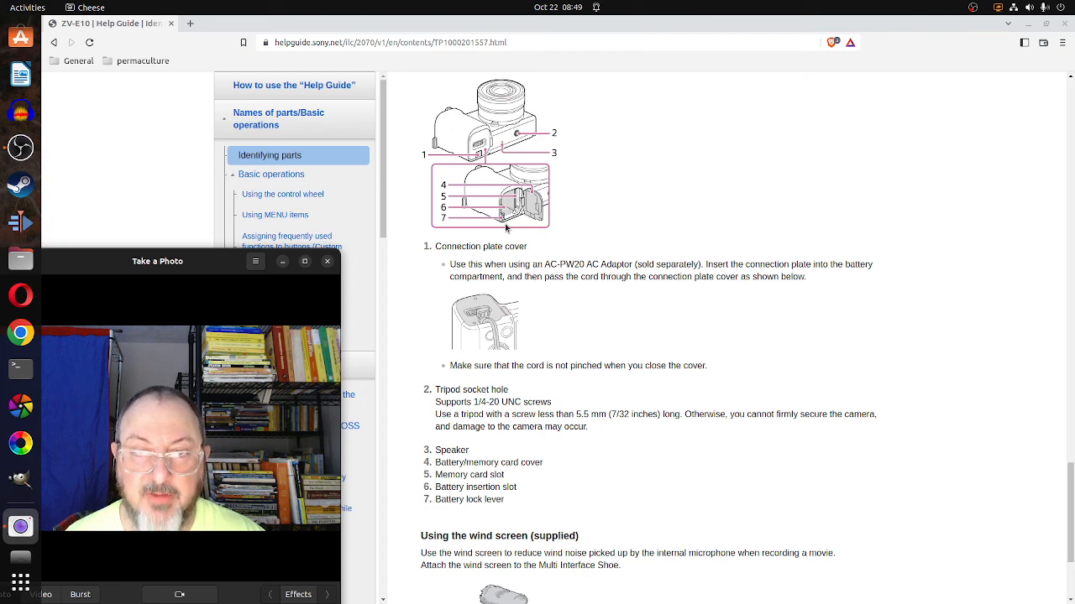
Scroll to 'Using the wind screen (supplied)' with its illustration, Note box and Go to Page Top link.
scroll(down, 3)
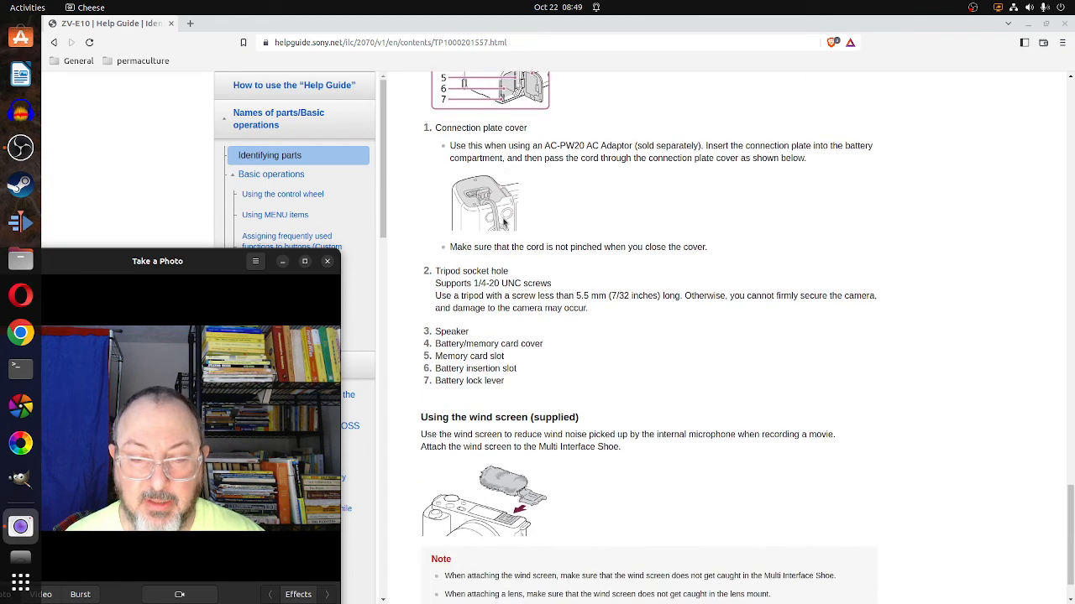
scroll(down, 3)
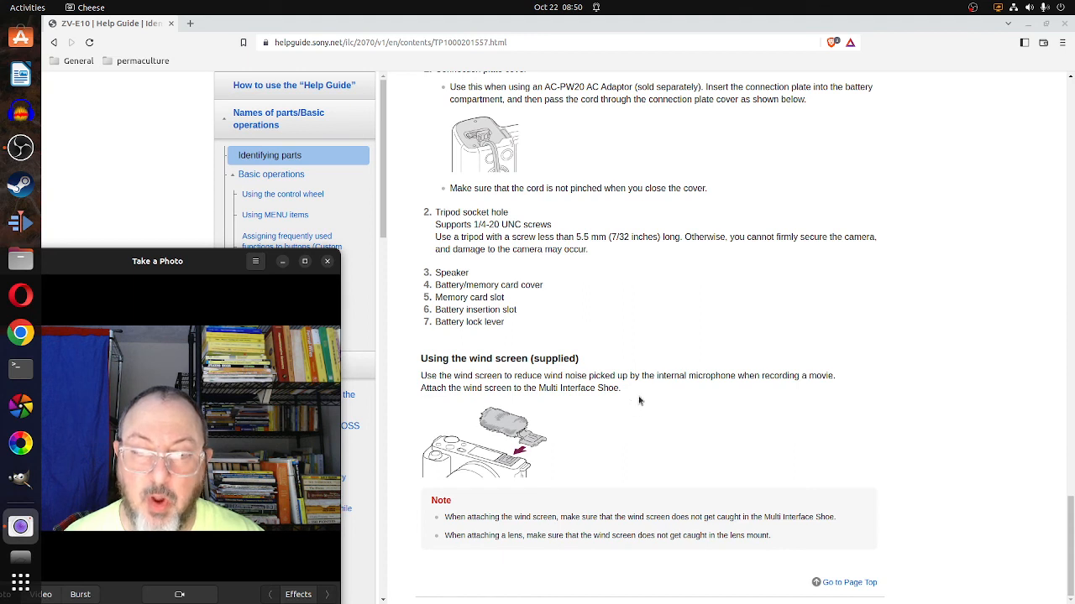
mouse_move(675, 408)
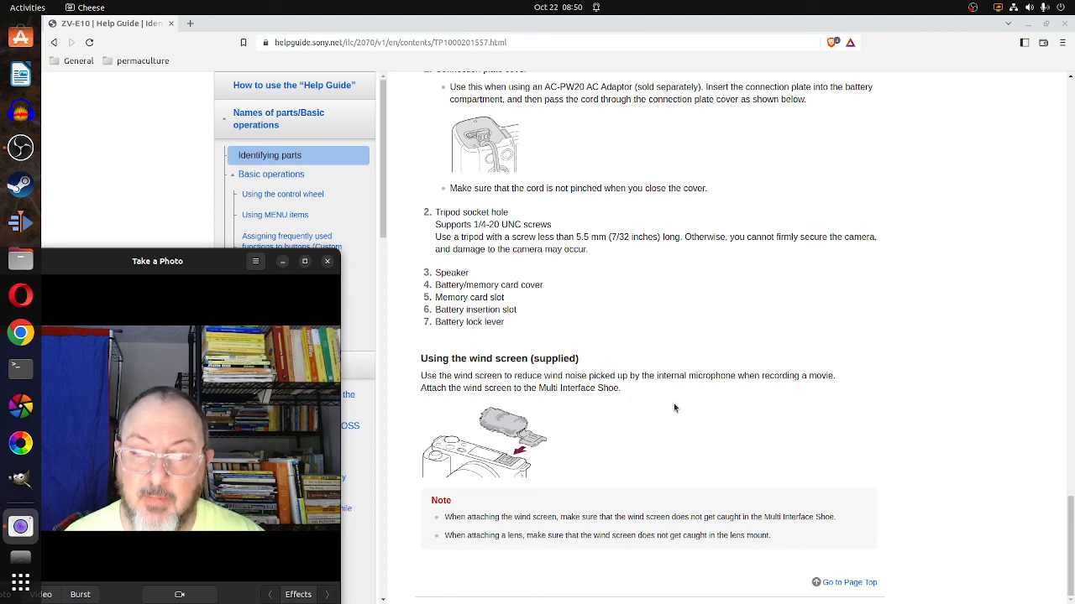
mouse_move(608, 411)
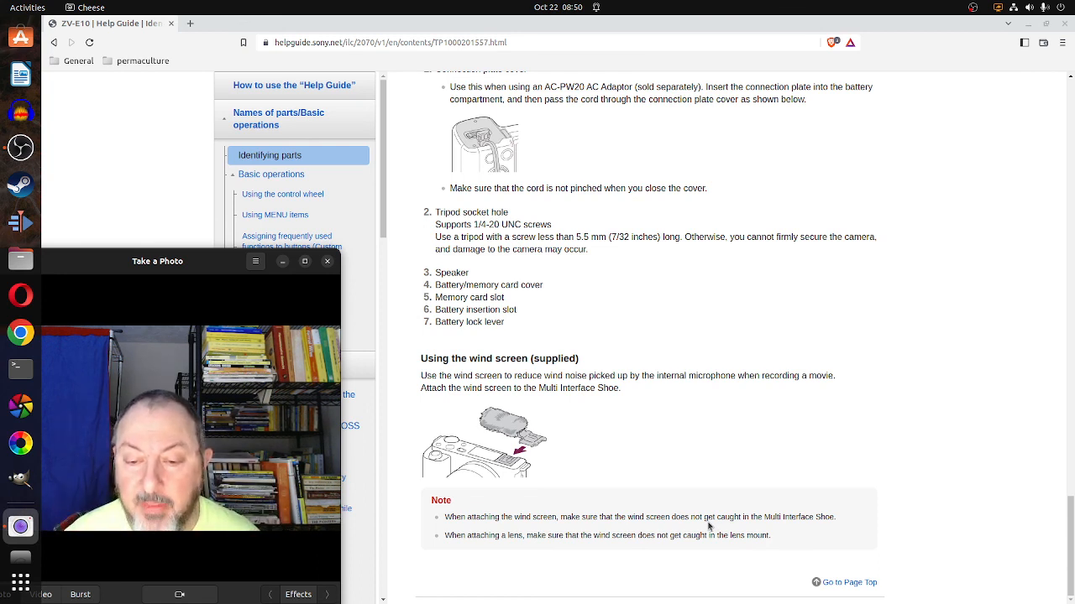
mouse_move(790, 393)
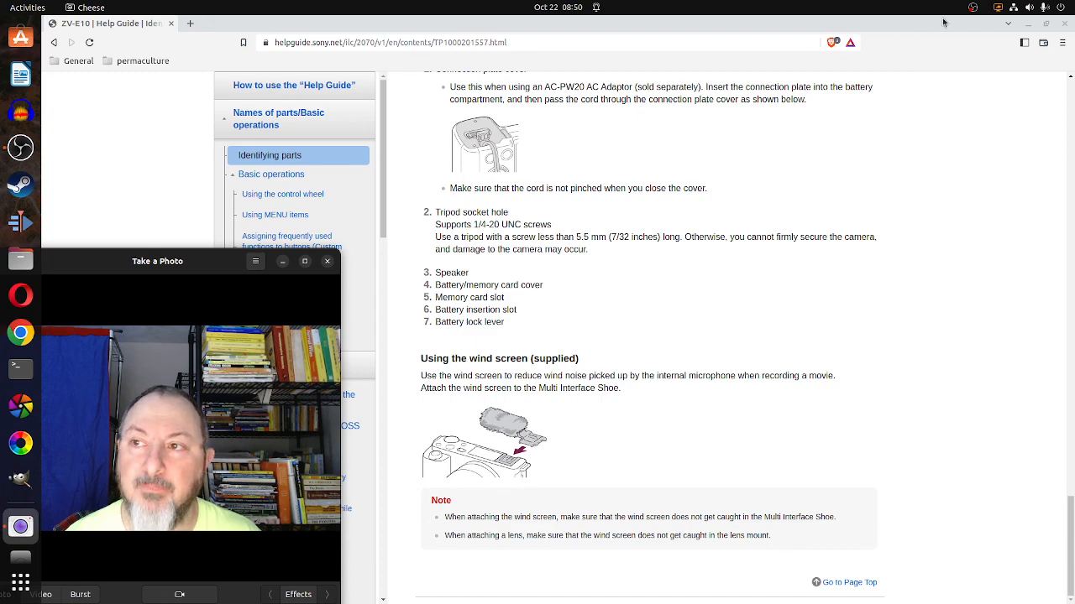
click(974, 5)
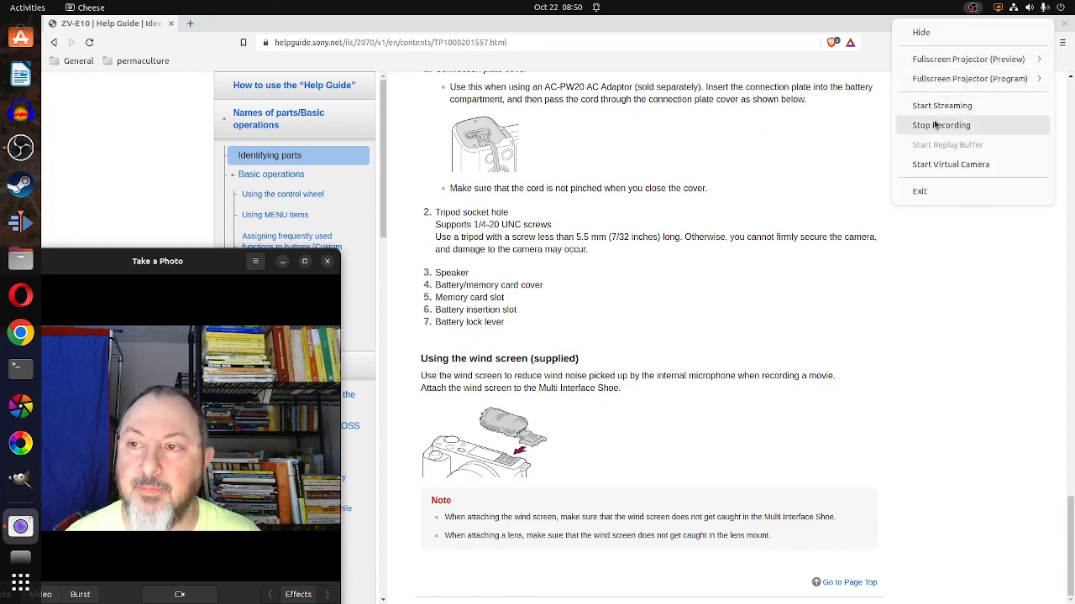